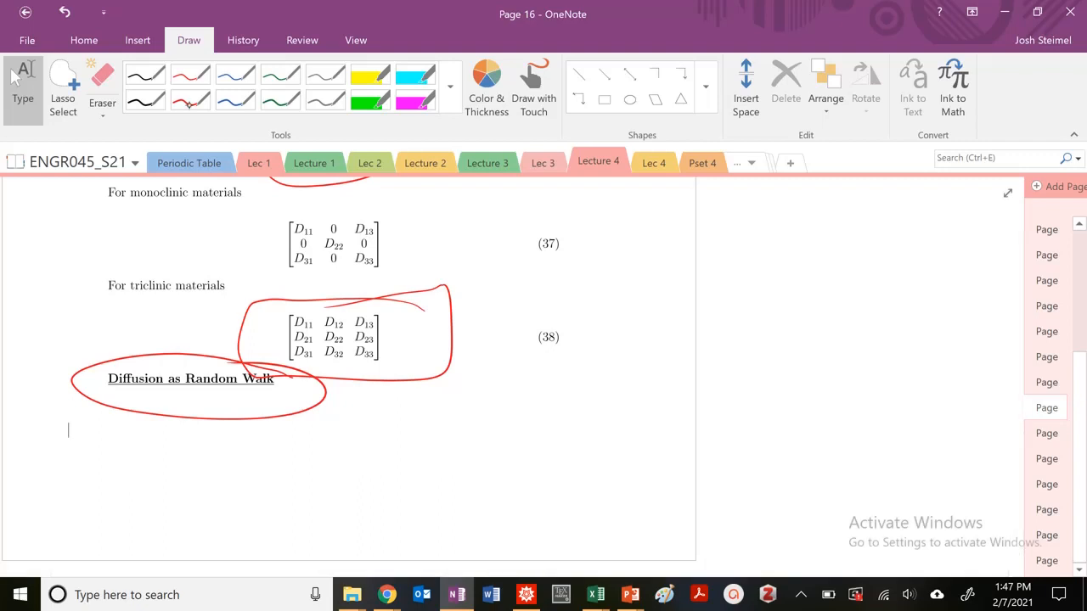
On page 17, circle the random-walk phrase and sketch left/right jumps labelled -1 and +1 with a zigzag path.
{"action": "left_click", "coordinate": [190, 99]}
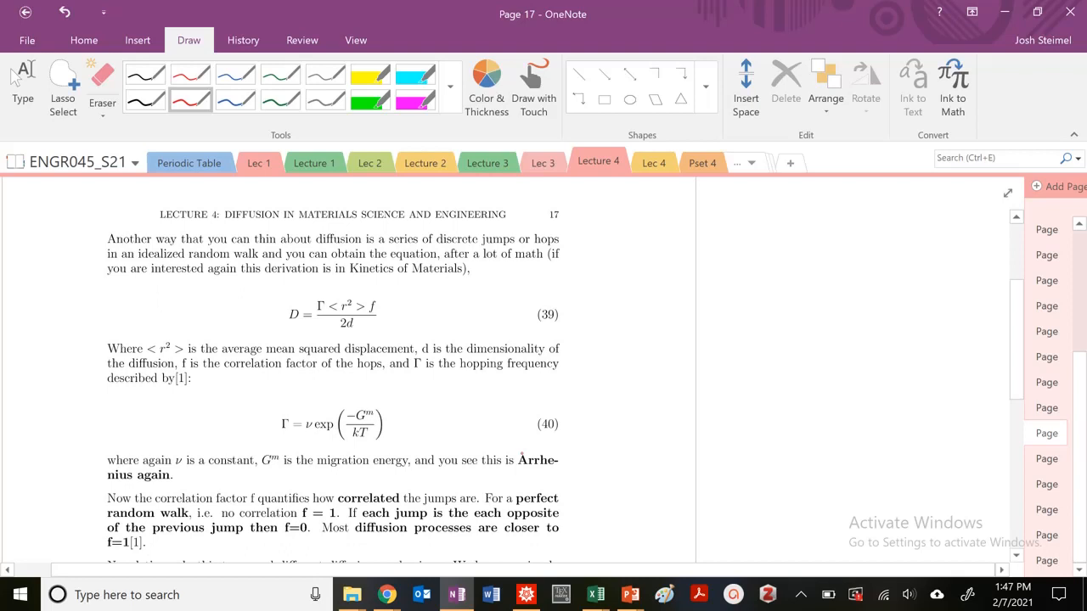
{"action": "left_click_drag", "start_coordinate": [314, 229], "coordinate": [560, 251]}
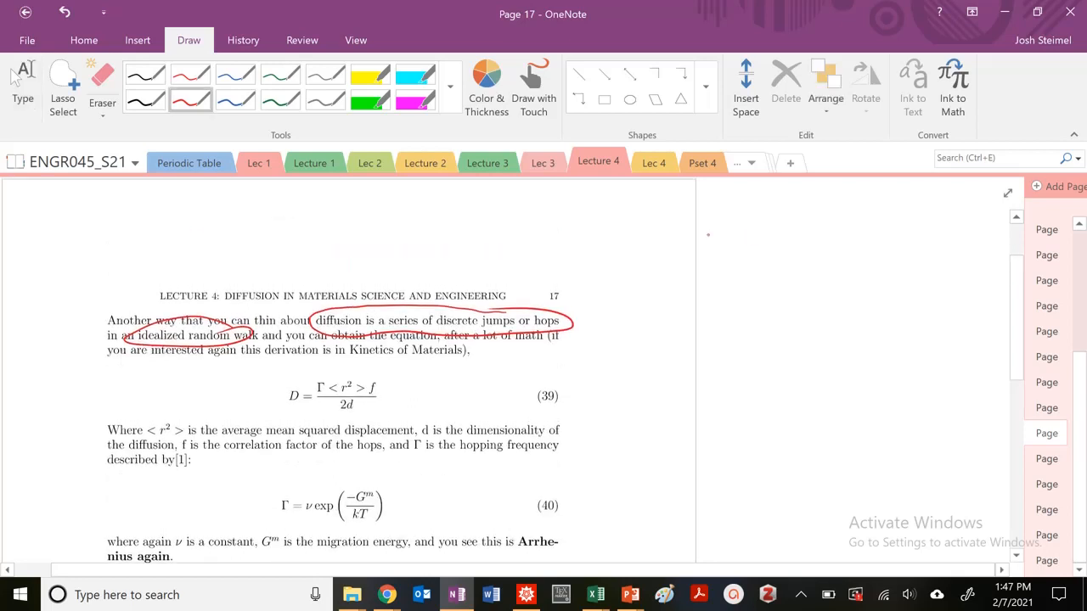
{"action": "left_click_drag", "start_coordinate": [705, 231], "coordinate": [773, 223]}
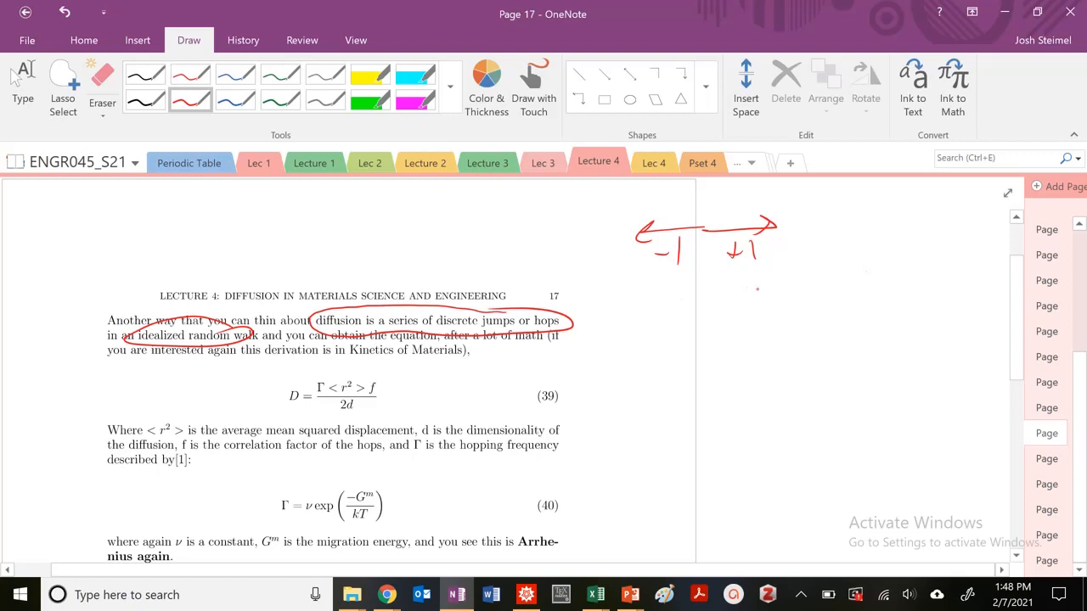
{"action": "left_click_drag", "start_coordinate": [799, 207], "coordinate": [832, 292]}
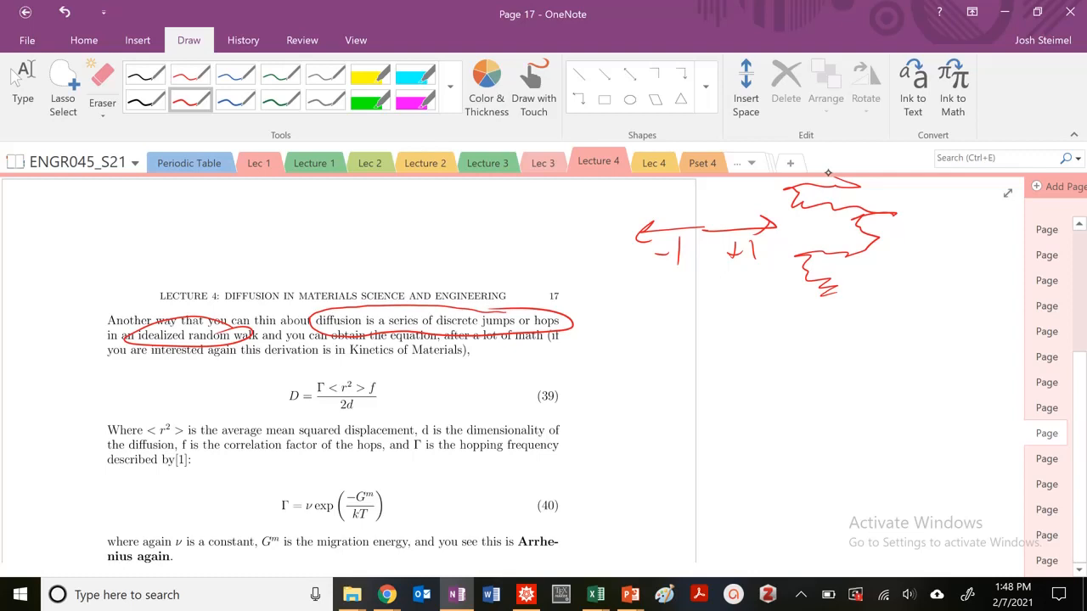
Mark equation 39 in red, circling Γ and the hopping-frequency definition.
{"action": "scroll", "scroll_direction": "down", "scroll_amount": 3}
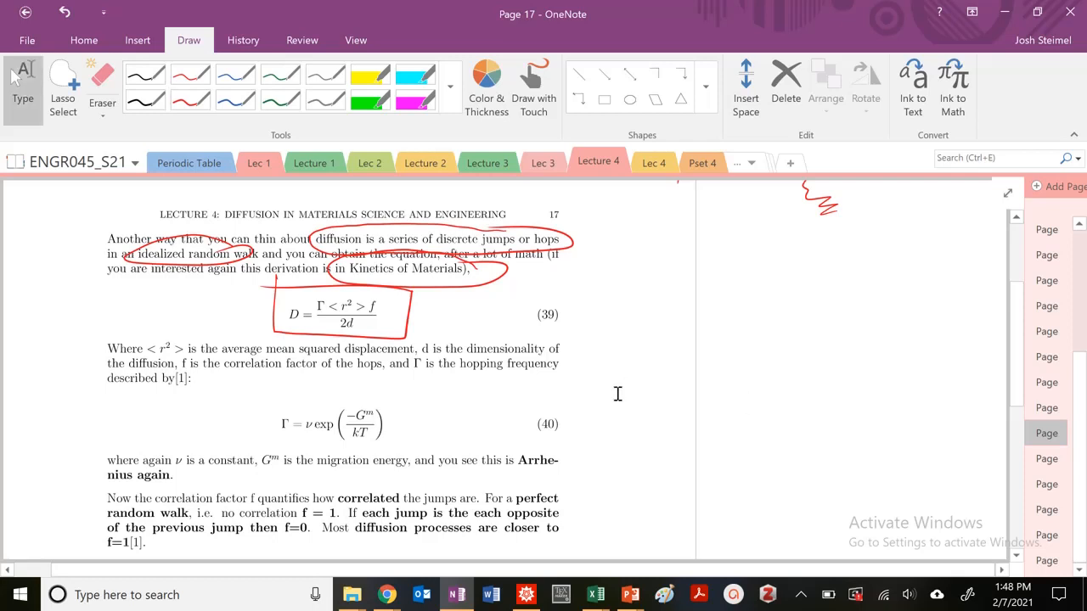
{"action": "left_click", "coordinate": [191, 99]}
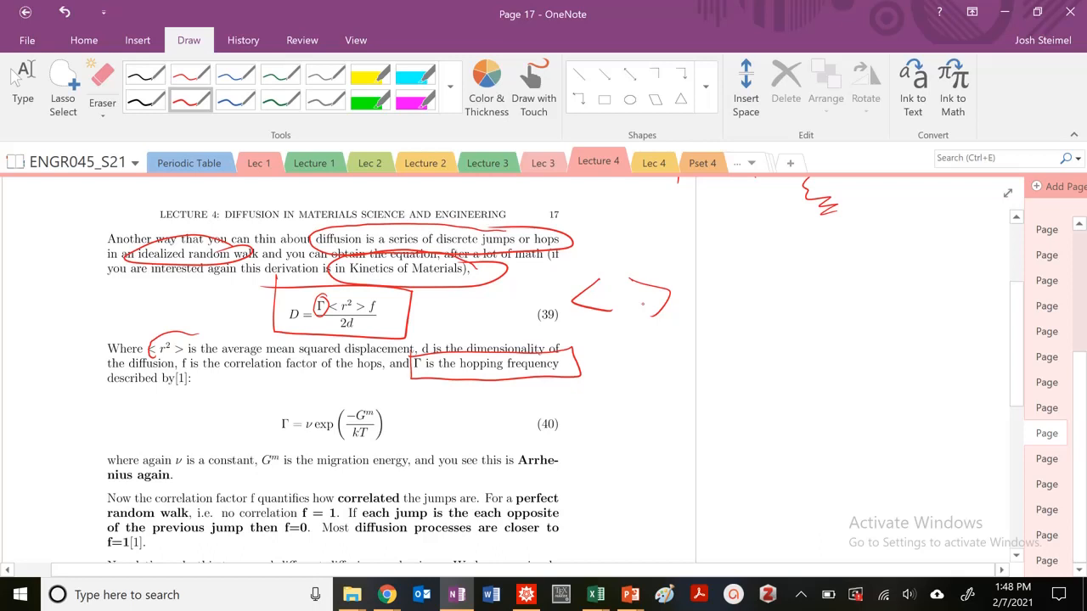
{"action": "left_click_drag", "start_coordinate": [177, 331], "coordinate": [411, 348]}
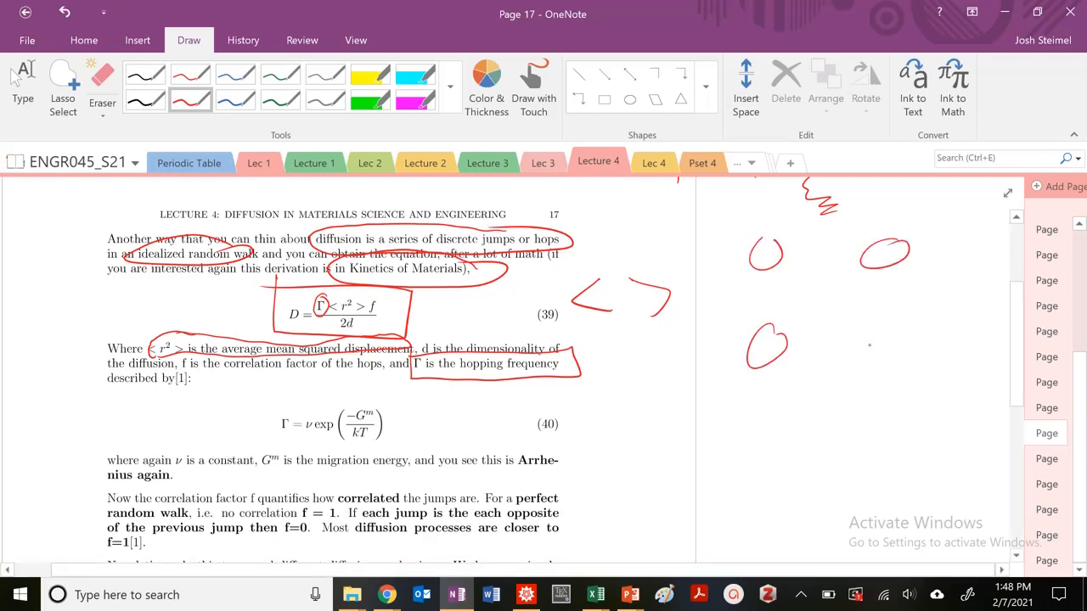
Sketch a (100) cube face of corner atoms with diagonal labelled 2R and note d = 3.
{"action": "left_click_drag", "start_coordinate": [768, 254], "coordinate": [892, 351]}
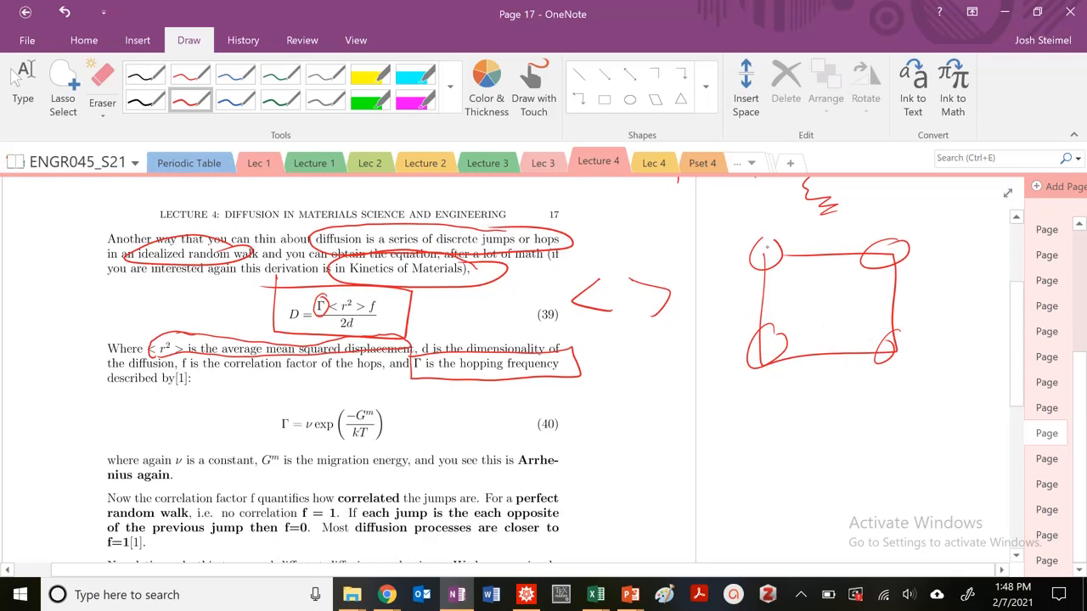
{"action": "left_click_drag", "start_coordinate": [771, 338], "coordinate": [768, 349]}
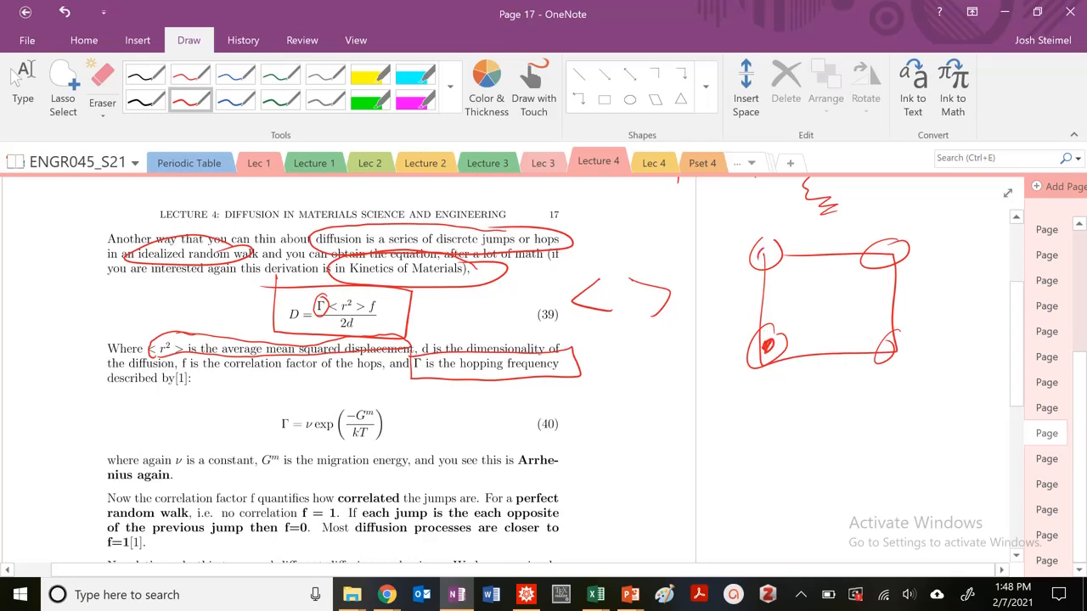
{"action": "left_click_drag", "start_coordinate": [768, 348], "coordinate": [883, 280]}
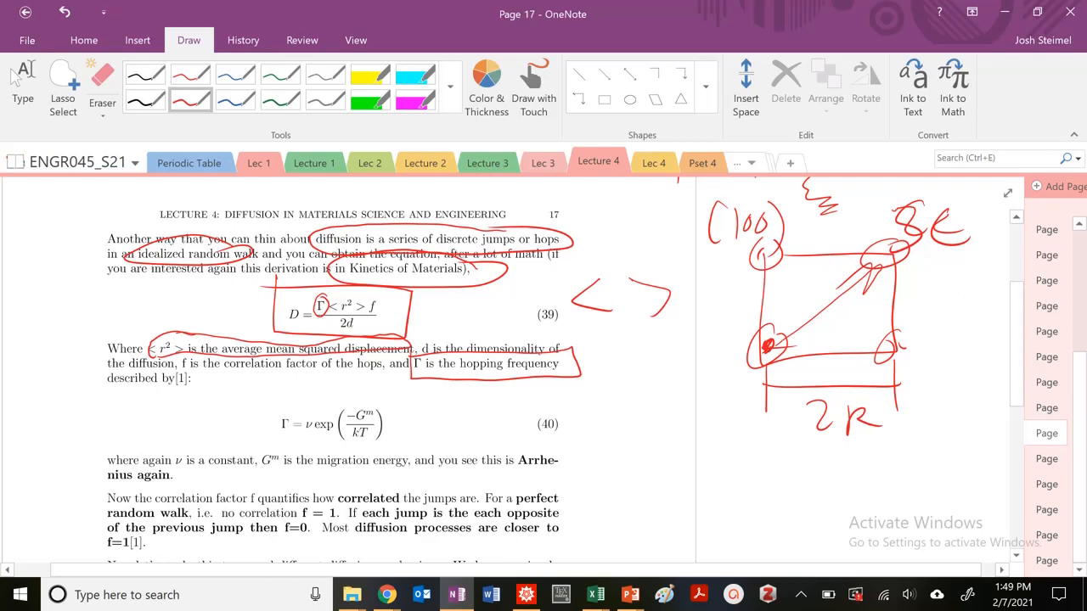
{"action": "left_click_drag", "start_coordinate": [767, 350], "coordinate": [883, 273]}
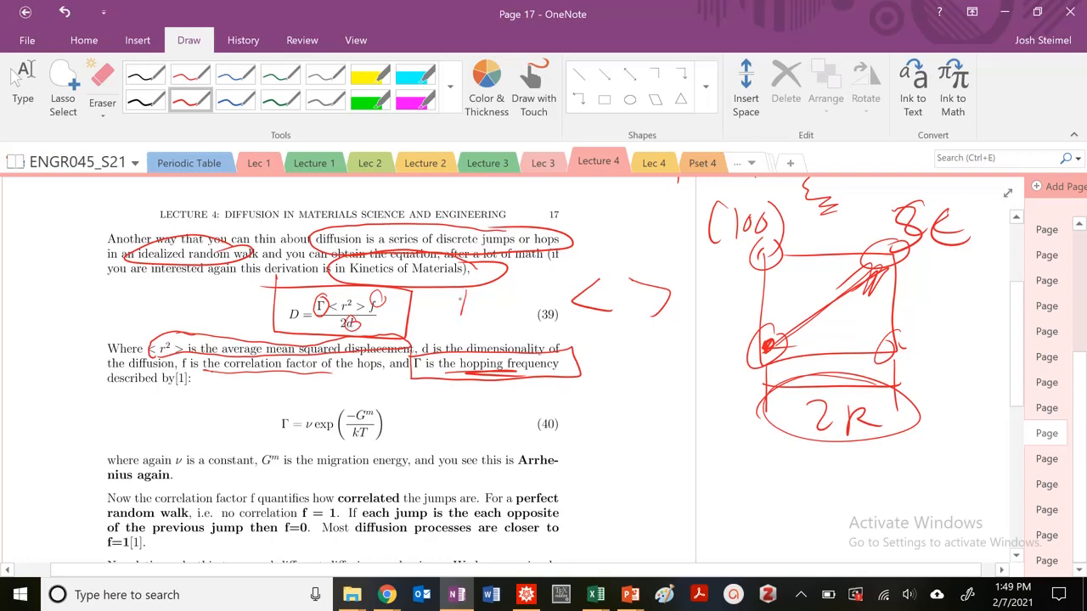
{"action": "left_click_drag", "start_coordinate": [458, 310], "coordinate": [524, 319]}
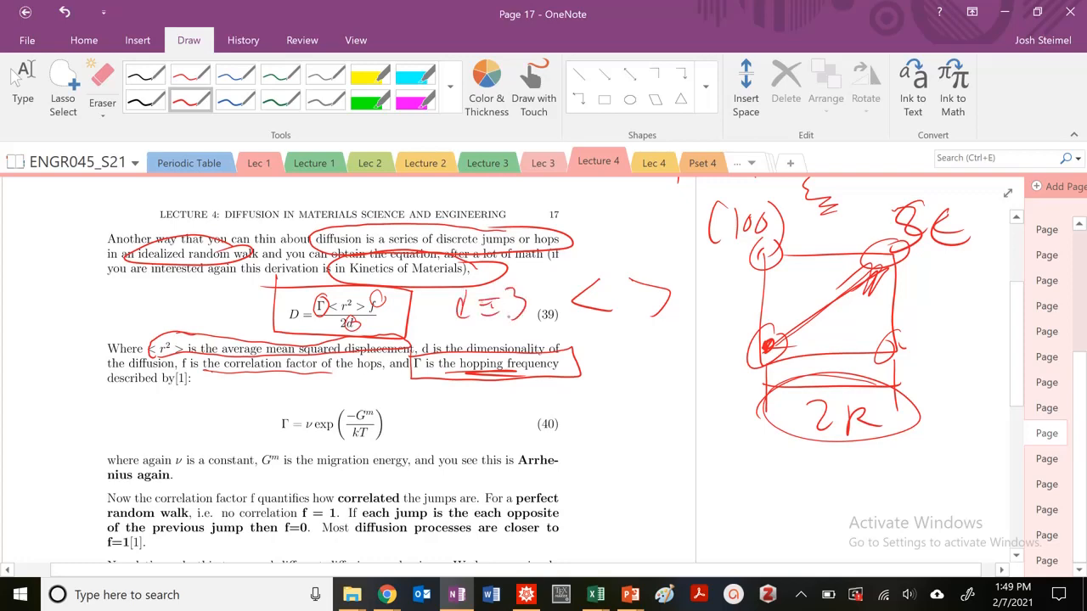
Circle equation 40 for the hopping frequency along with ν and the Arrhenius remark.
{"action": "scroll", "scroll_direction": "down", "scroll_amount": 3}
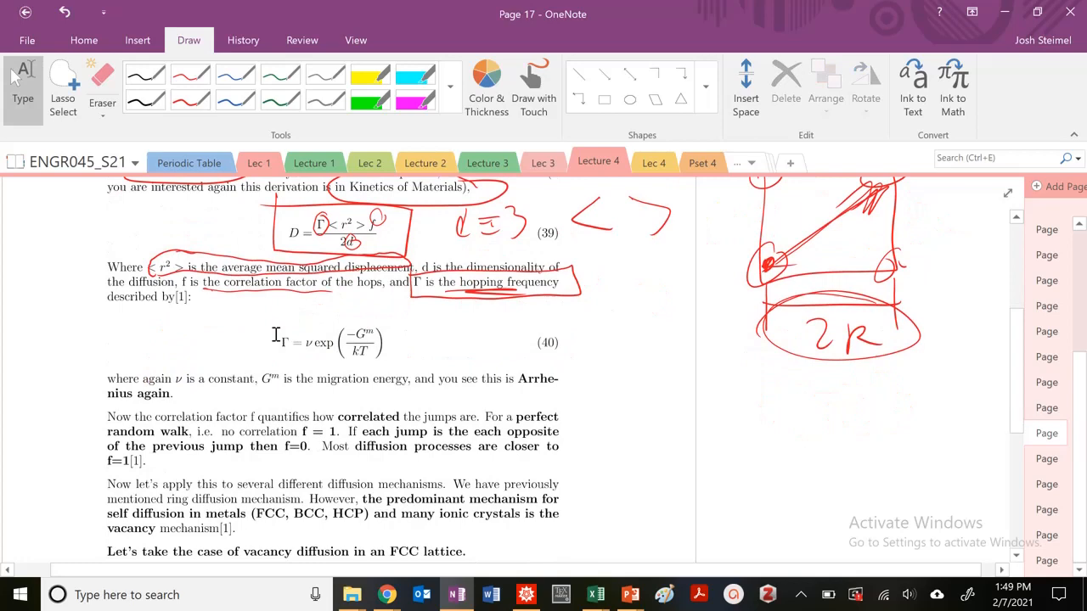
{"action": "scroll", "scroll_direction": "down", "scroll_amount": 3}
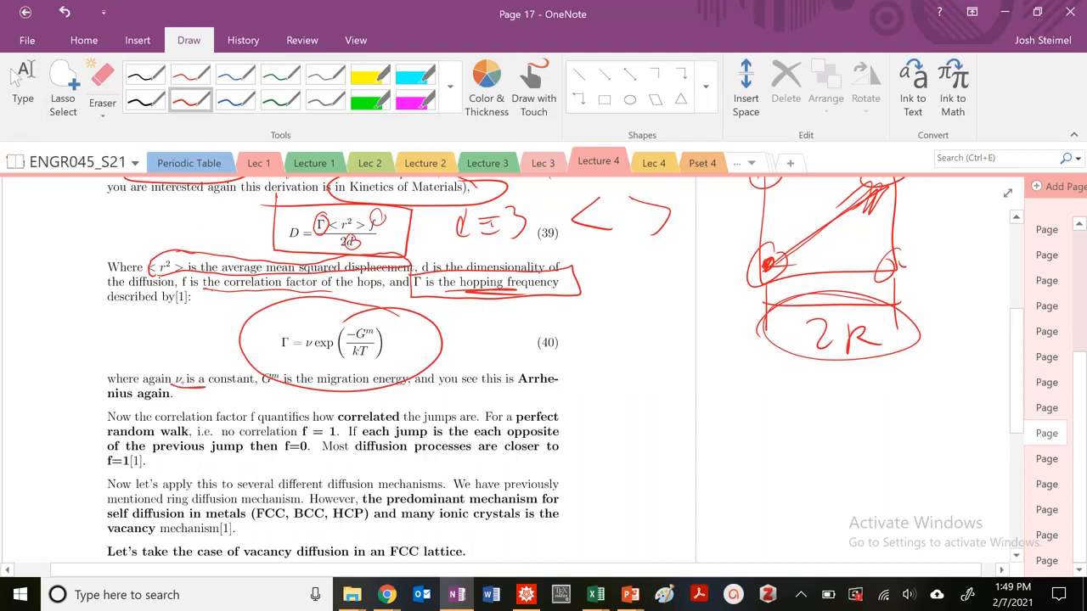
{"action": "left_click_drag", "start_coordinate": [254, 388], "coordinate": [407, 387]}
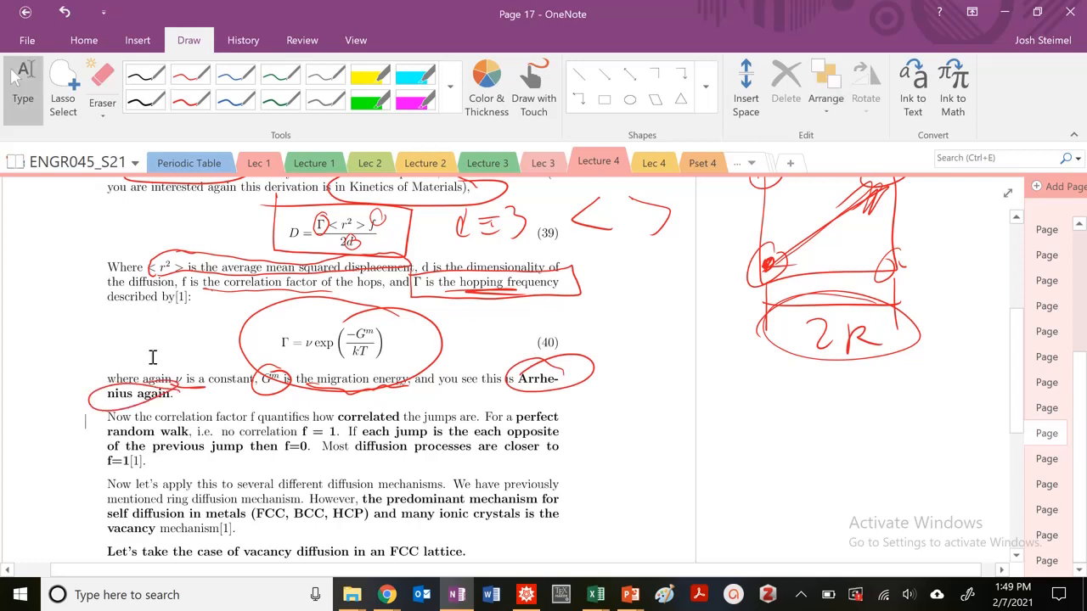
{"action": "scroll", "scroll_direction": "down", "scroll_amount": 3}
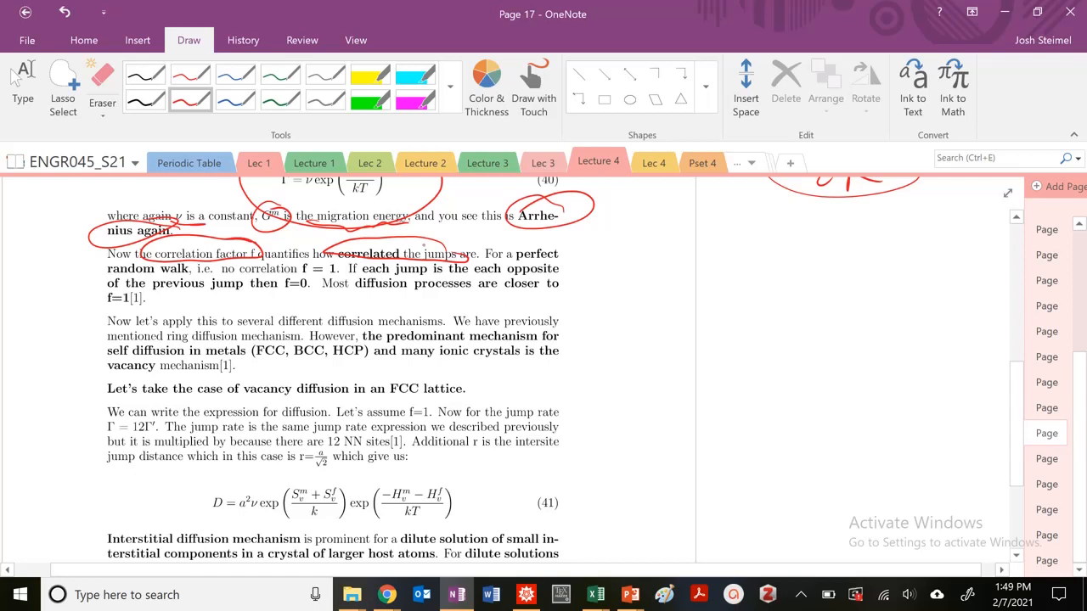
Circle 'perfect random walk', sketch left/right jumps and write P_R = P_L = 0.5.
{"action": "left_click_drag", "start_coordinate": [510, 253], "coordinate": [584, 268]}
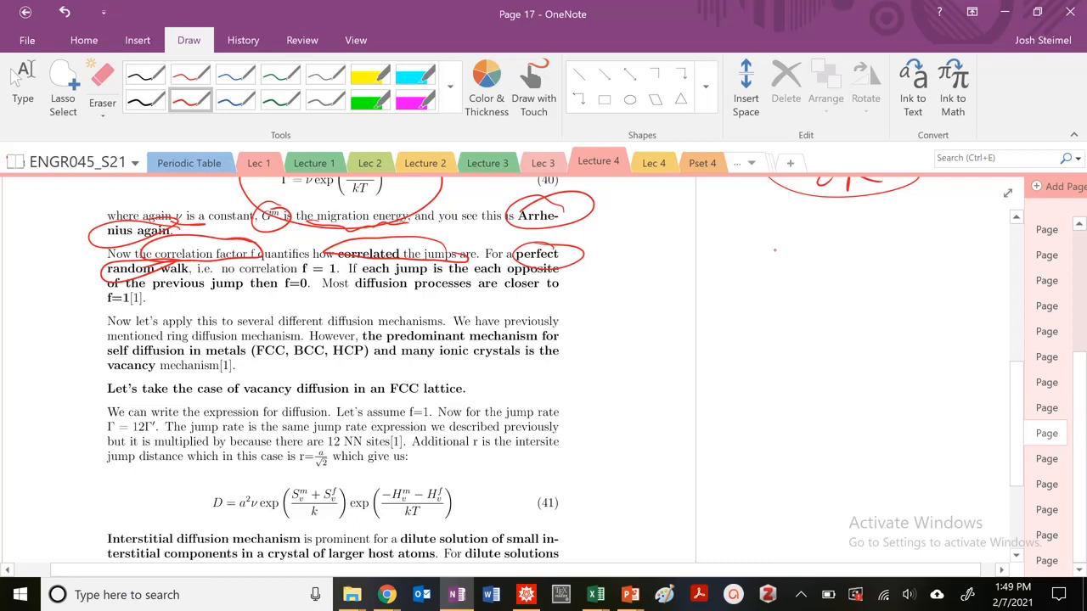
{"action": "left_click_drag", "start_coordinate": [659, 246], "coordinate": [815, 280]}
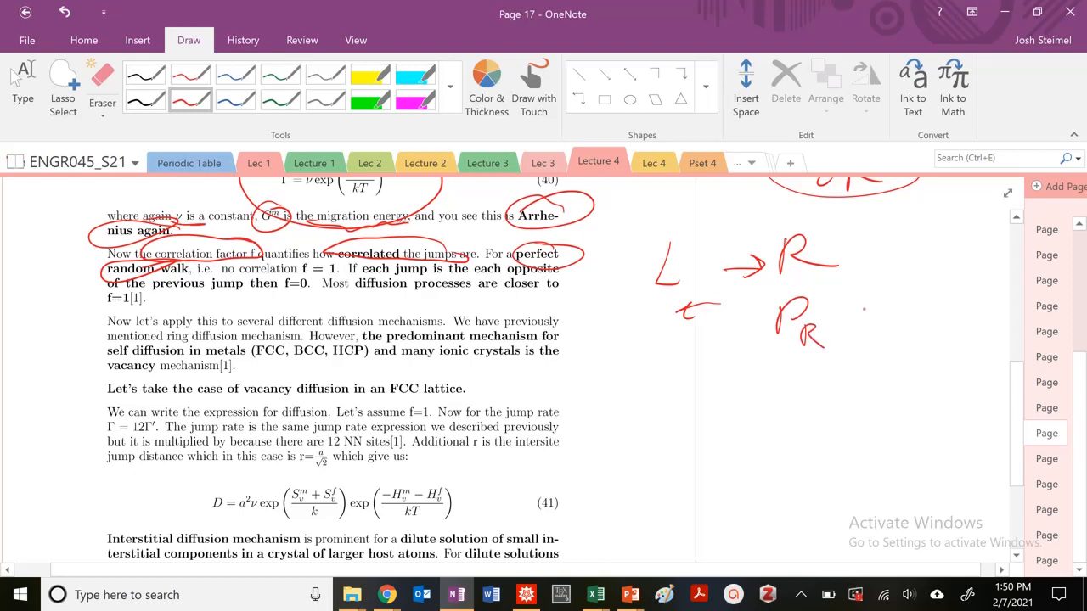
{"action": "left_click_drag", "start_coordinate": [841, 320], "coordinate": [925, 326]}
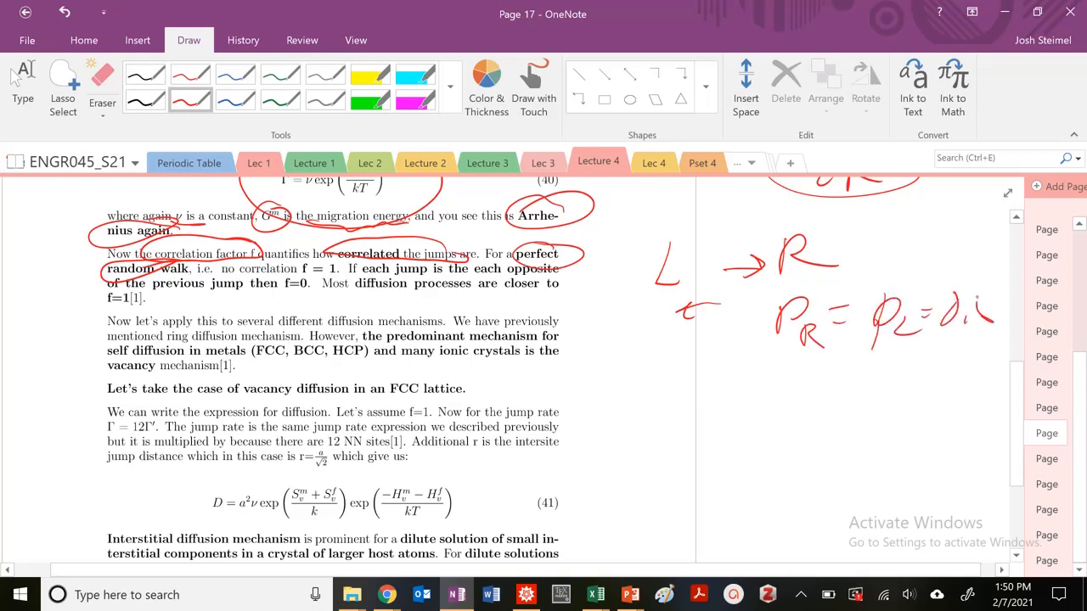
{"action": "left_click_drag", "start_coordinate": [713, 399], "coordinate": [773, 391]}
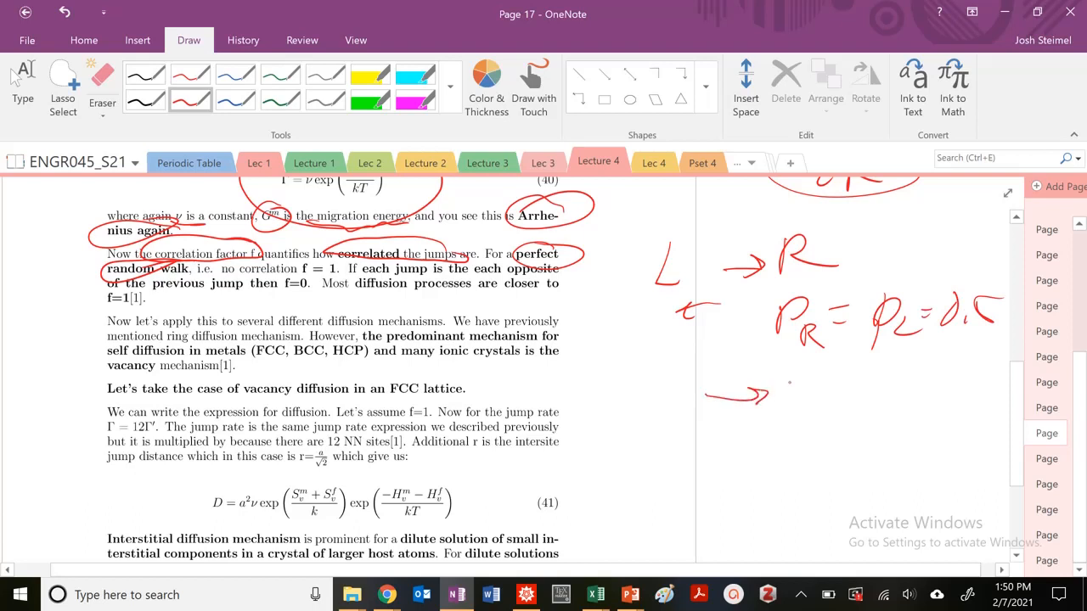
{"action": "left_click_drag", "start_coordinate": [789, 391], "coordinate": [934, 391]}
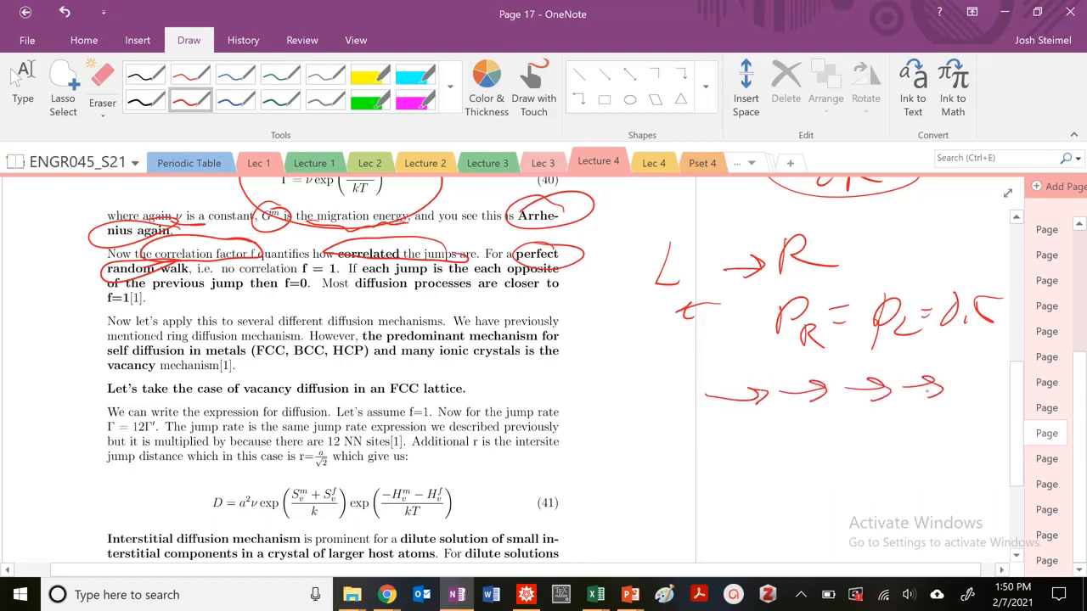
Draw a chain of rightward jumps with P_R = 1, P_L = 0 and circle the correlation-factor statements.
{"action": "left_click_drag", "start_coordinate": [815, 424], "coordinate": [849, 450]}
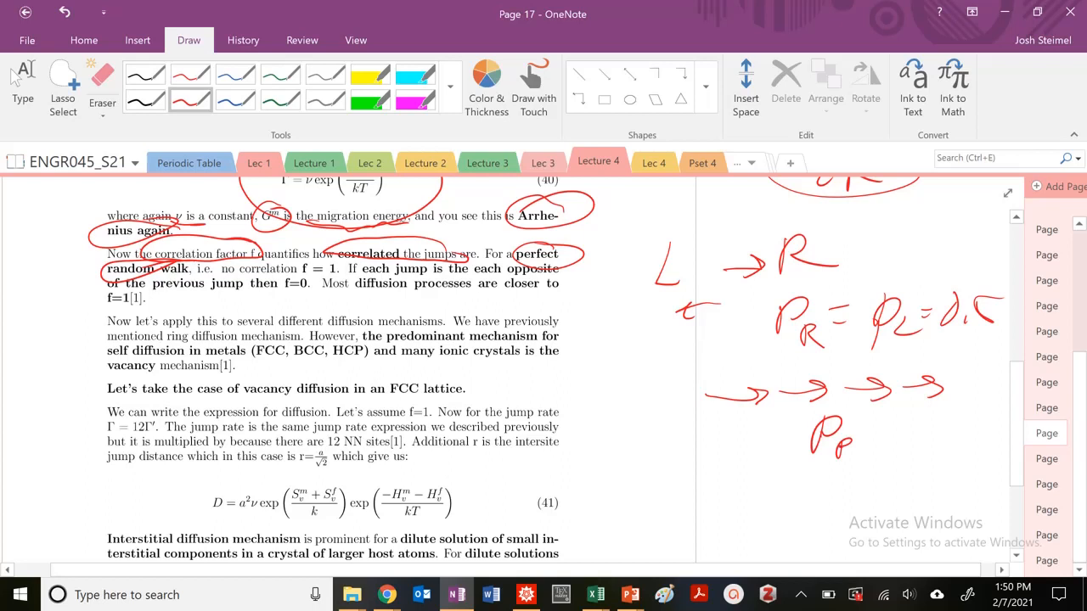
{"action": "left_click_drag", "start_coordinate": [863, 442], "coordinate": [913, 441]}
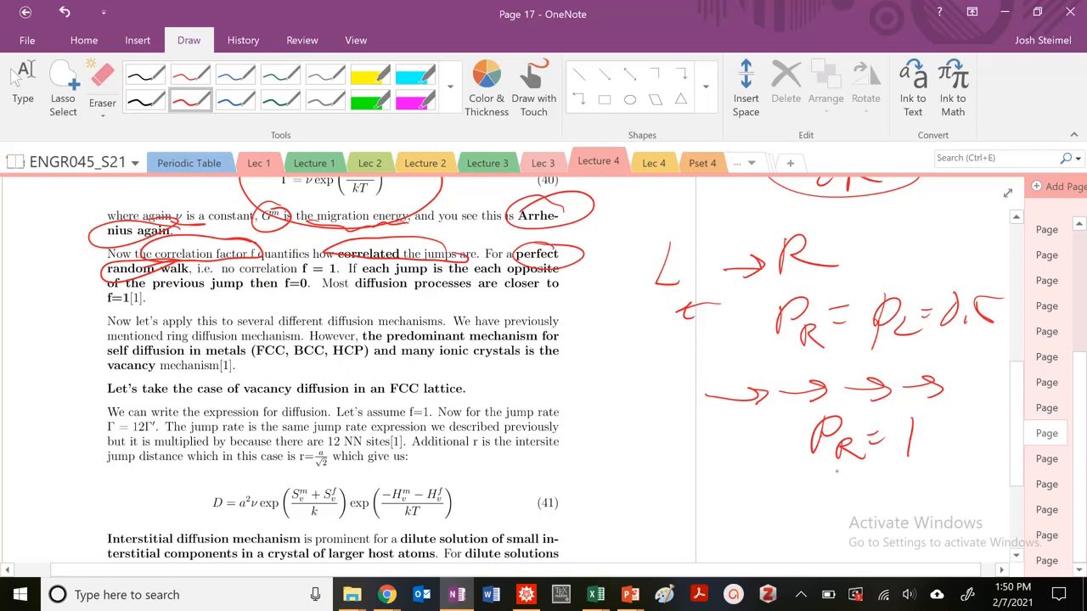
{"action": "left_click_drag", "start_coordinate": [832, 484], "coordinate": [874, 509]}
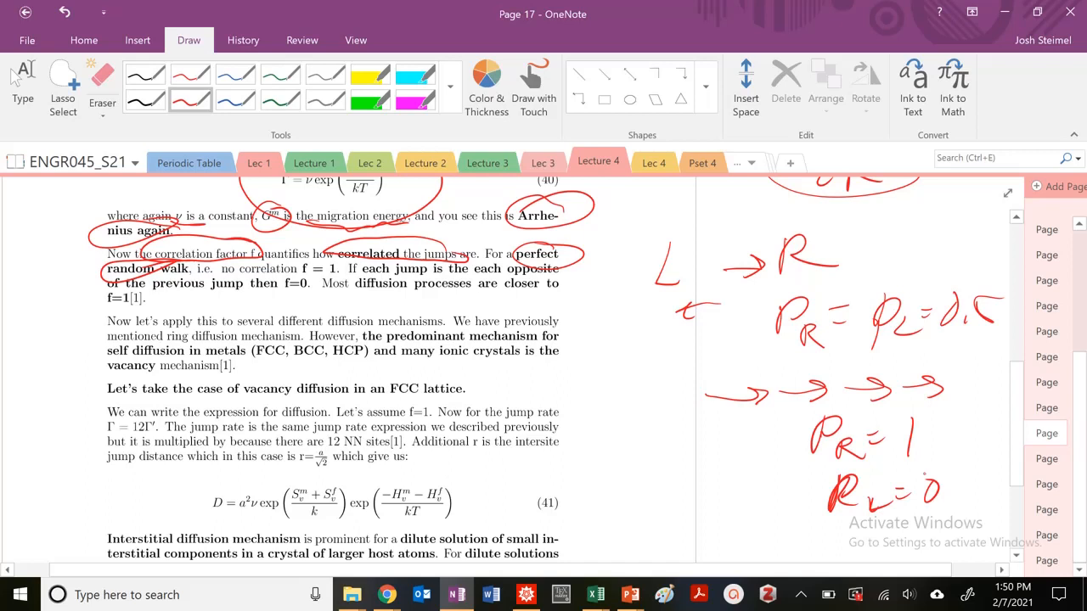
{"action": "left_click_drag", "start_coordinate": [197, 280], "coordinate": [308, 279]}
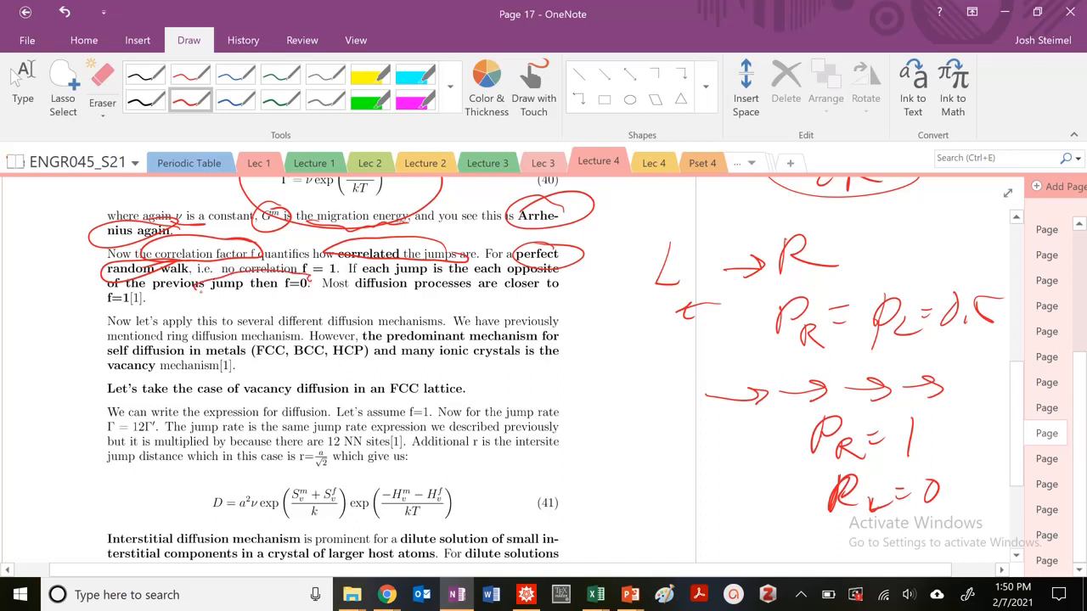
{"action": "left_click_drag", "start_coordinate": [195, 293], "coordinate": [319, 286]}
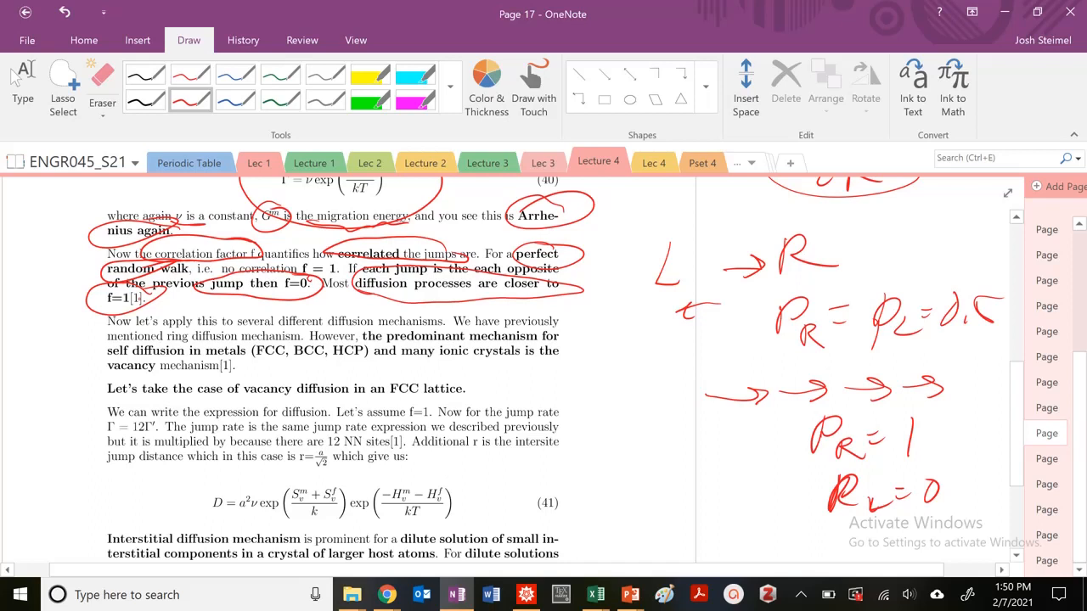
Circle the predominant-mechanism sentence and the vacancy diffusion in FCC lattice phrase.
{"action": "scroll", "scroll_direction": "down", "scroll_amount": 3}
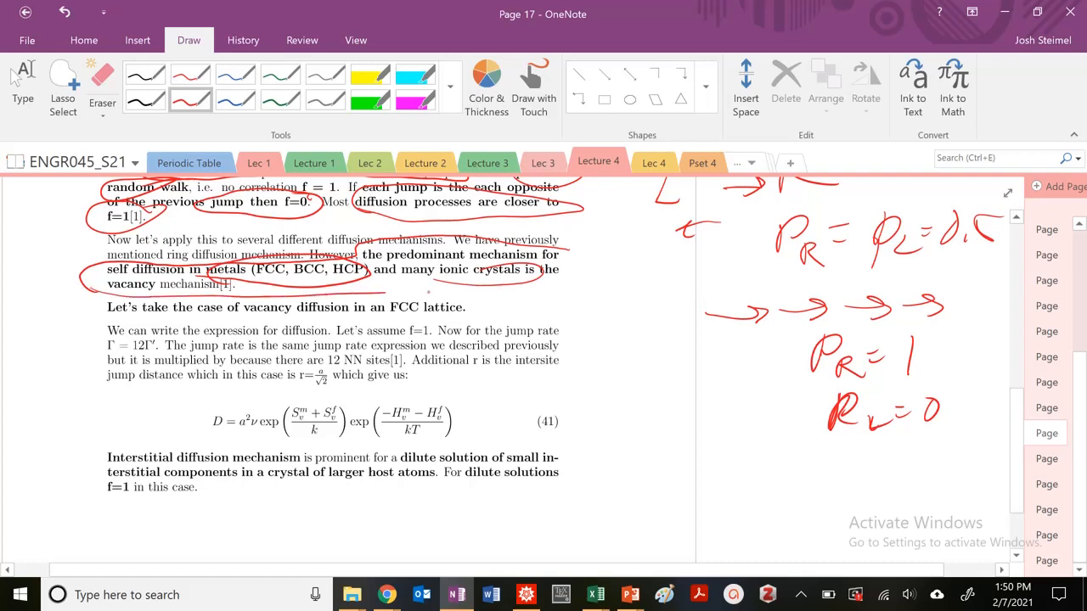
{"action": "left_click_drag", "start_coordinate": [387, 292], "coordinate": [578, 263]}
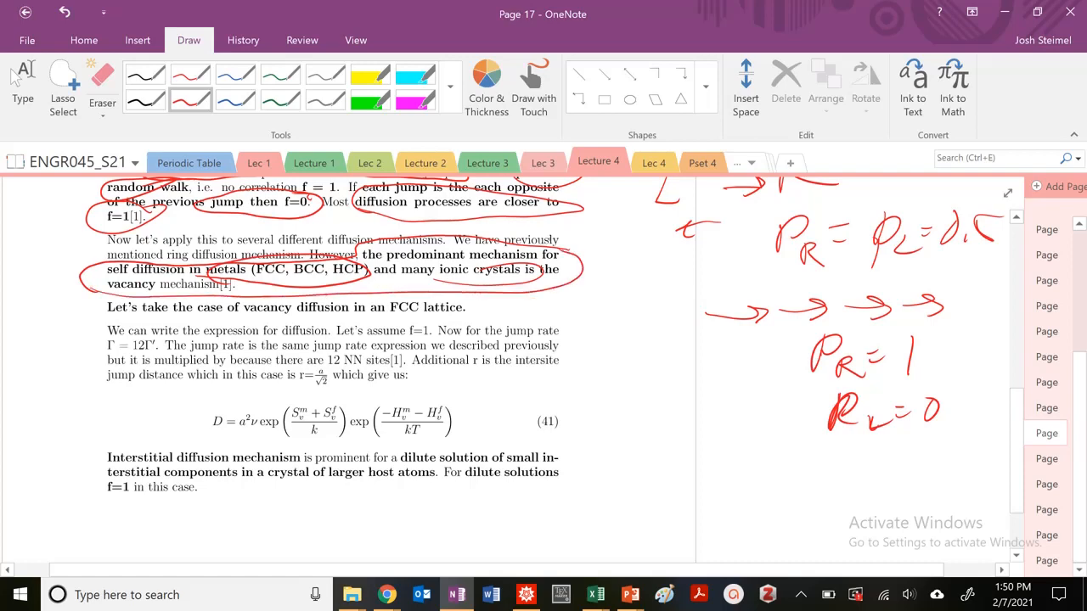
{"action": "scroll", "scroll_direction": "down", "scroll_amount": 3}
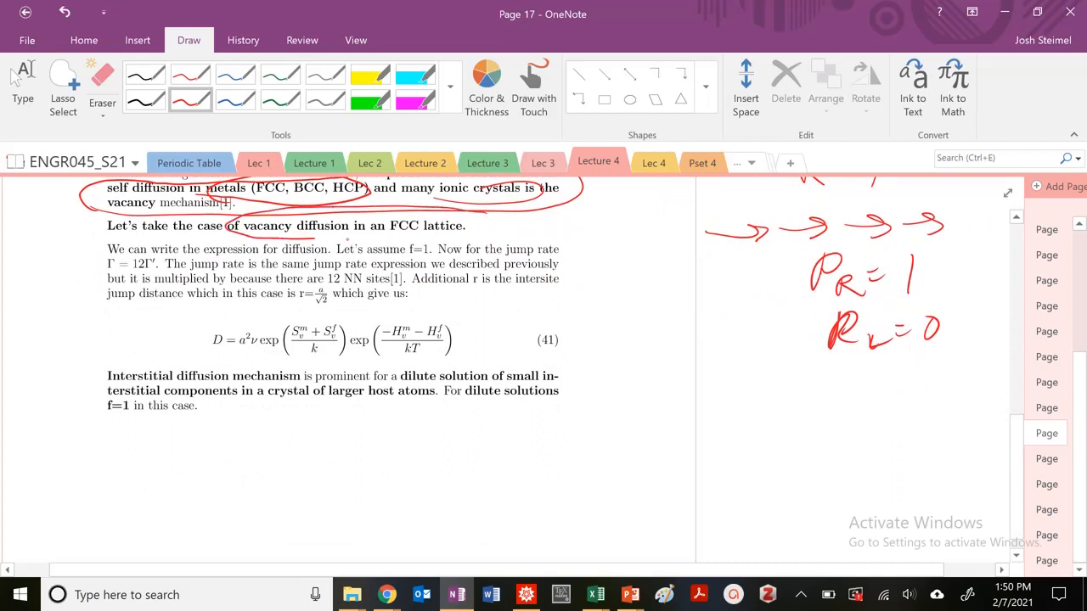
{"action": "left_click_drag", "start_coordinate": [314, 241], "coordinate": [501, 230]}
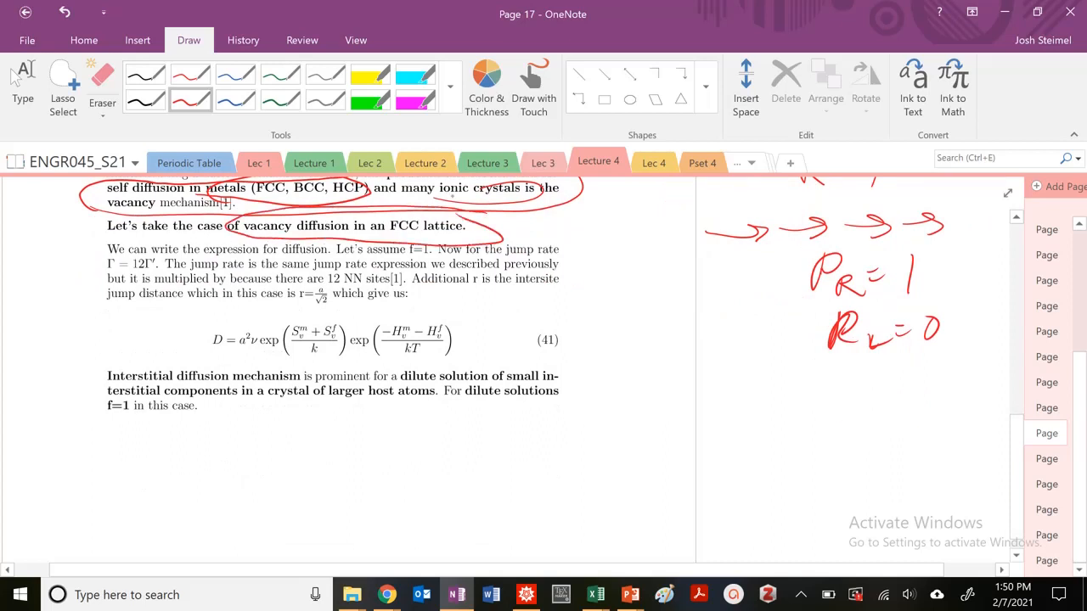
Sketch an FCC cube with edge a = 2√2 R, draw neighbour arrows from a corner atom and write NN = 12.
{"action": "left_click_drag", "start_coordinate": [642, 382], "coordinate": [761, 484]}
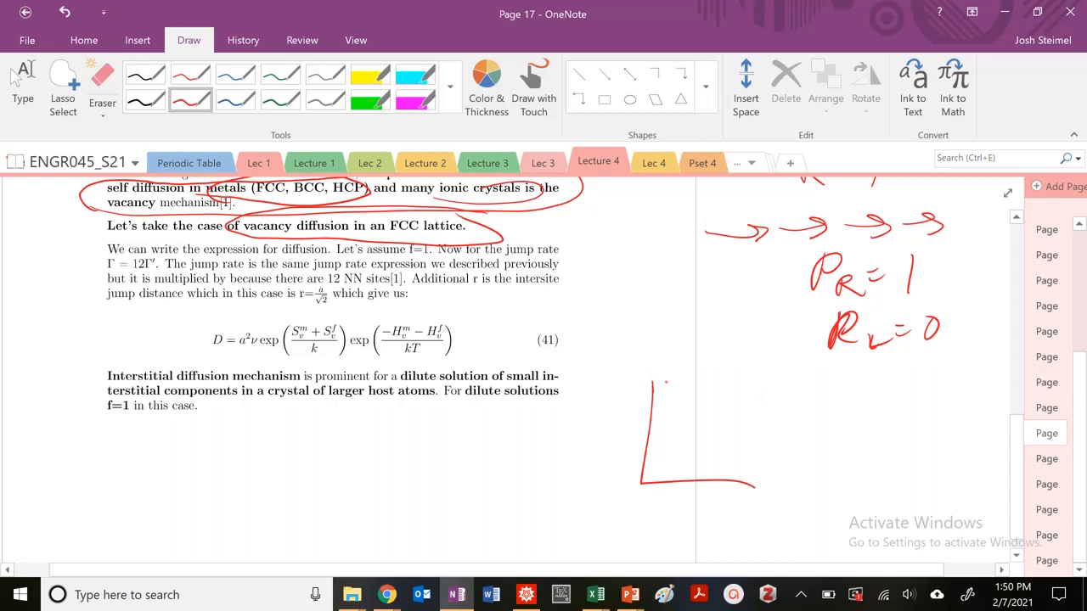
{"action": "left_click_drag", "start_coordinate": [697, 348], "coordinate": [815, 492]}
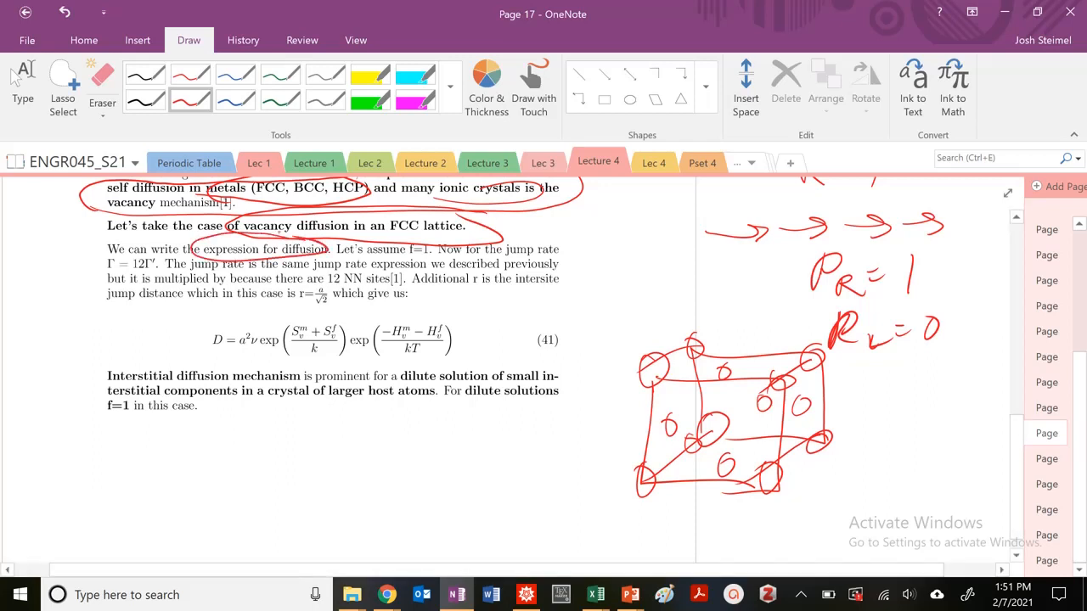
{"action": "left_click", "coordinate": [102, 84]}
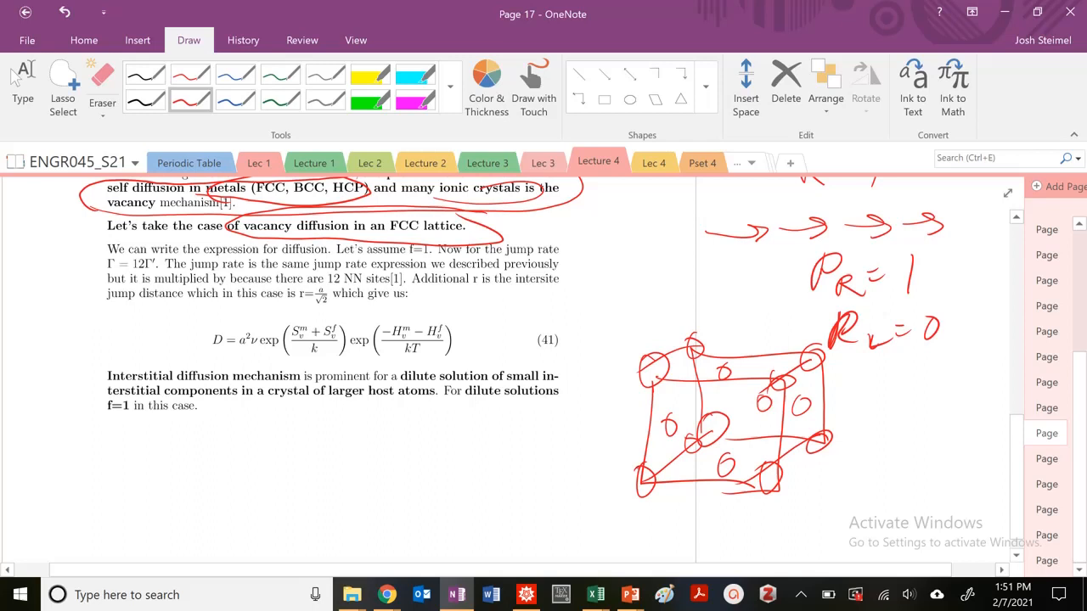
{"action": "left_click", "coordinate": [644, 482]}
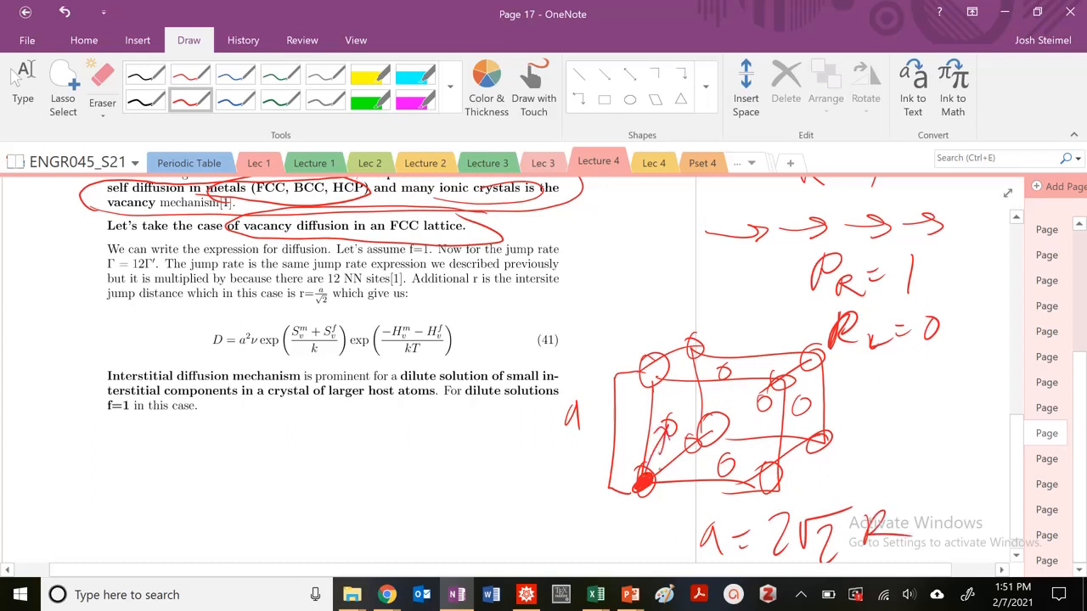
{"action": "left_click_drag", "start_coordinate": [647, 482], "coordinate": [709, 472]}
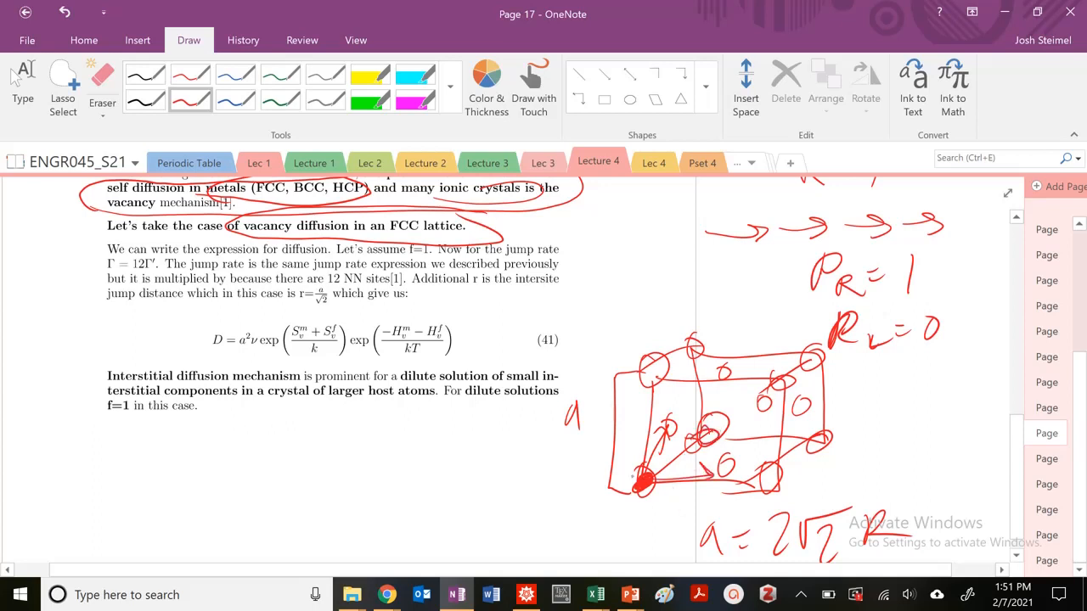
{"action": "left_click_drag", "start_coordinate": [628, 496], "coordinate": [710, 433]}
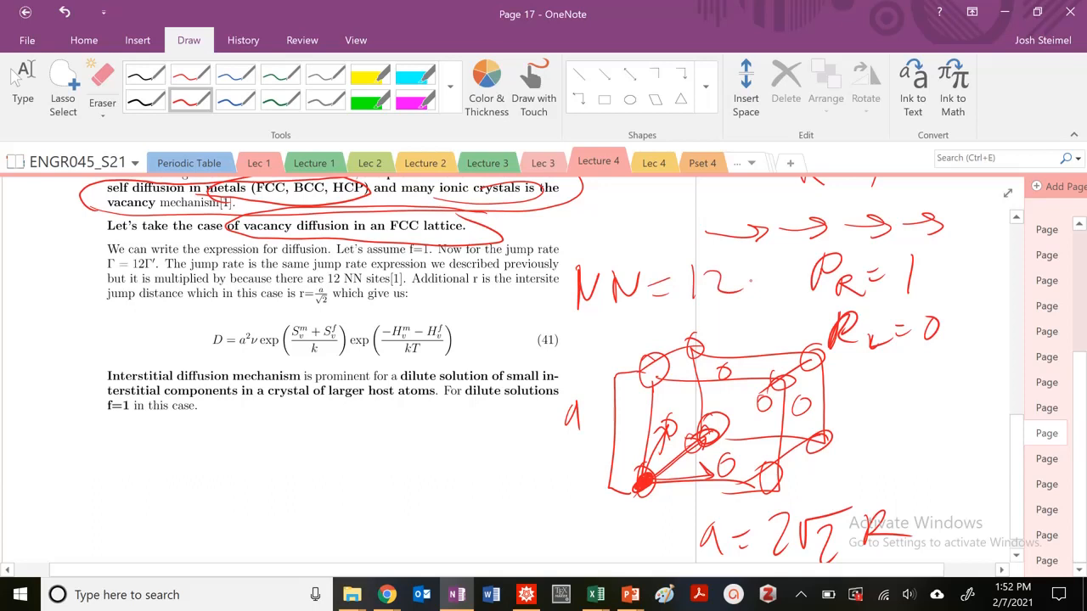
Handwrite D = Γ⟨r²⟩f / 2d with f = 1, d = 3 and r = 2R below the text.
{"action": "left_click_drag", "start_coordinate": [102, 258], "coordinate": [170, 269]}
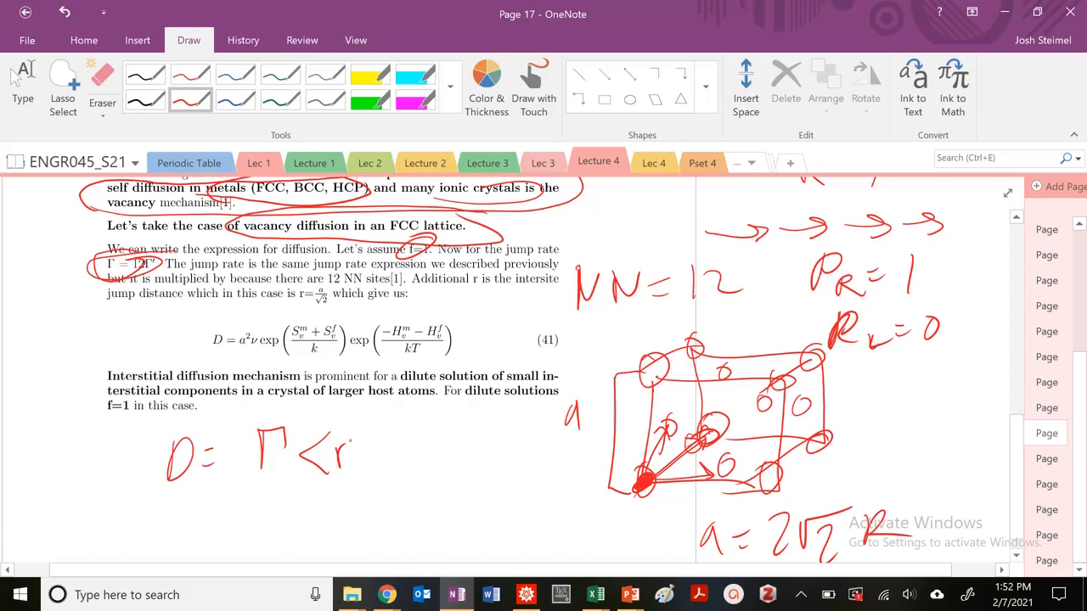
{"action": "left_click_drag", "start_coordinate": [357, 441], "coordinate": [434, 459]}
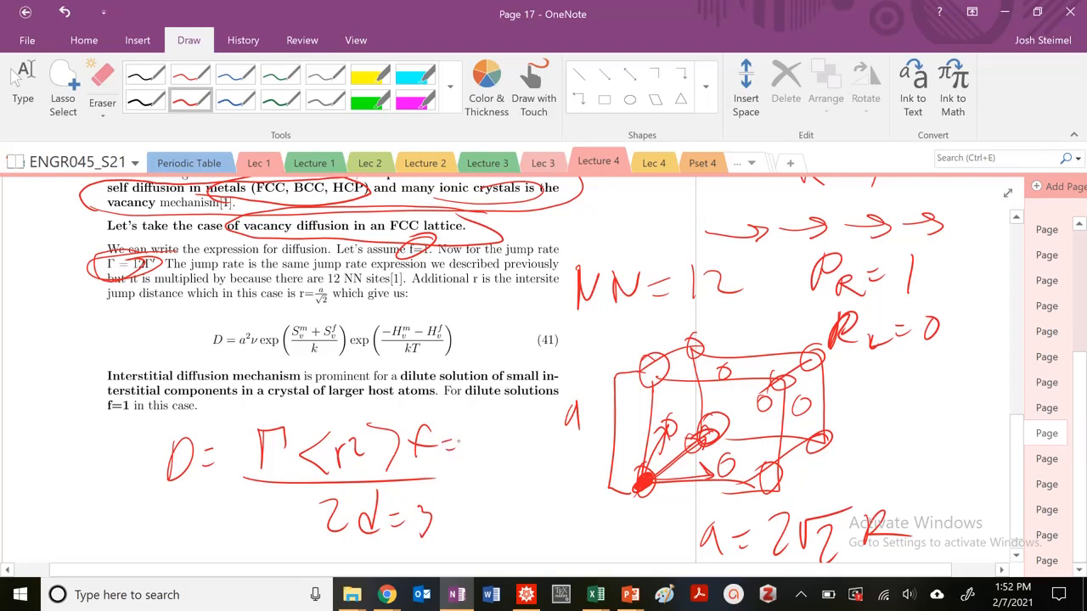
{"action": "left_click_drag", "start_coordinate": [489, 421], "coordinate": [491, 467]}
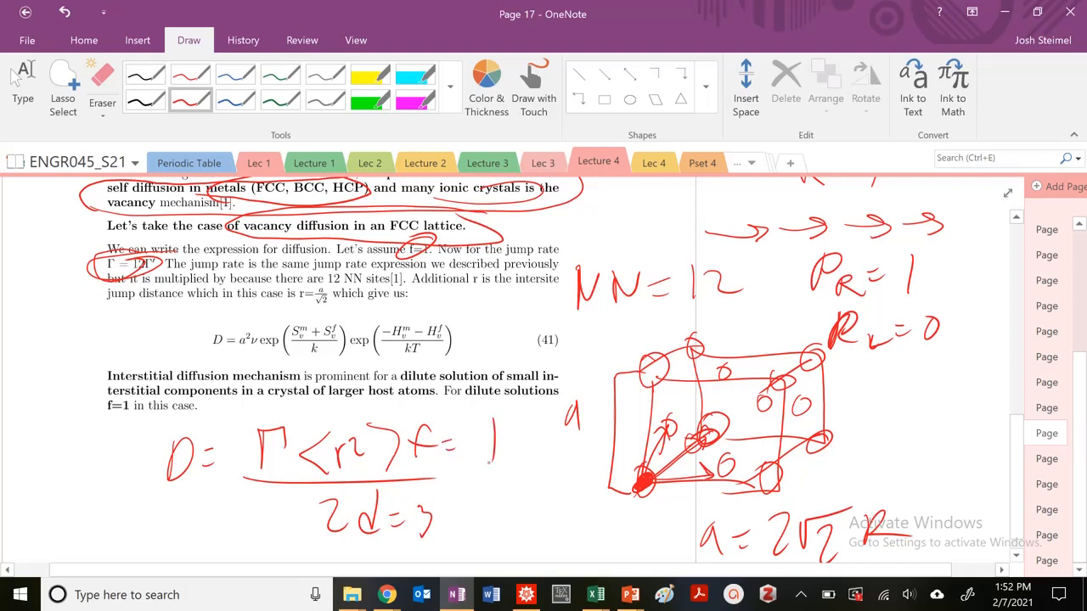
{"action": "left_click_drag", "start_coordinate": [60, 506], "coordinate": [85, 544]}
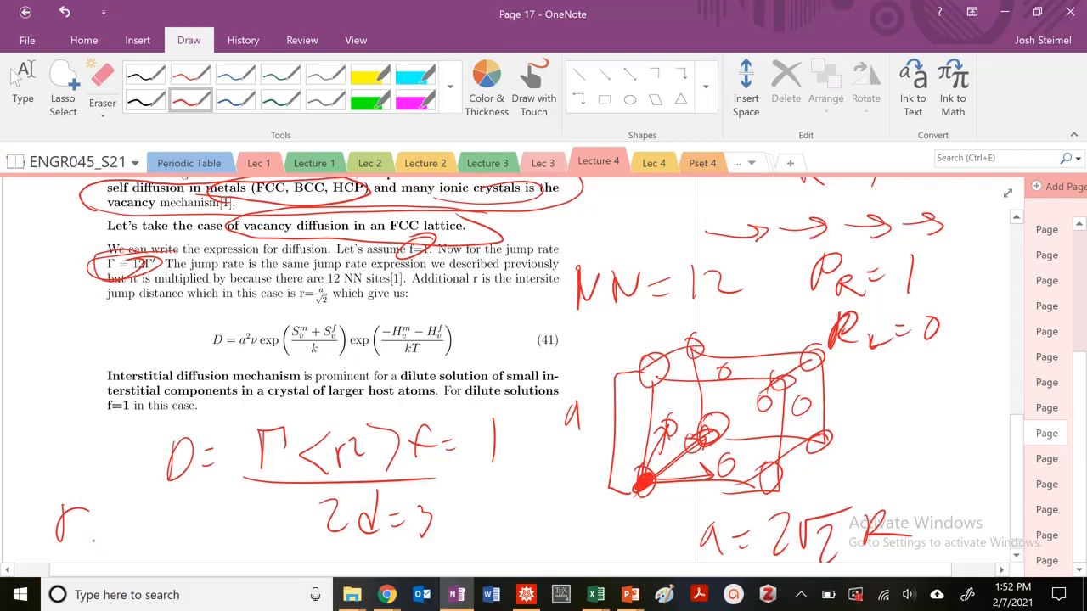
{"action": "left_click_drag", "start_coordinate": [98, 523], "coordinate": [178, 523]}
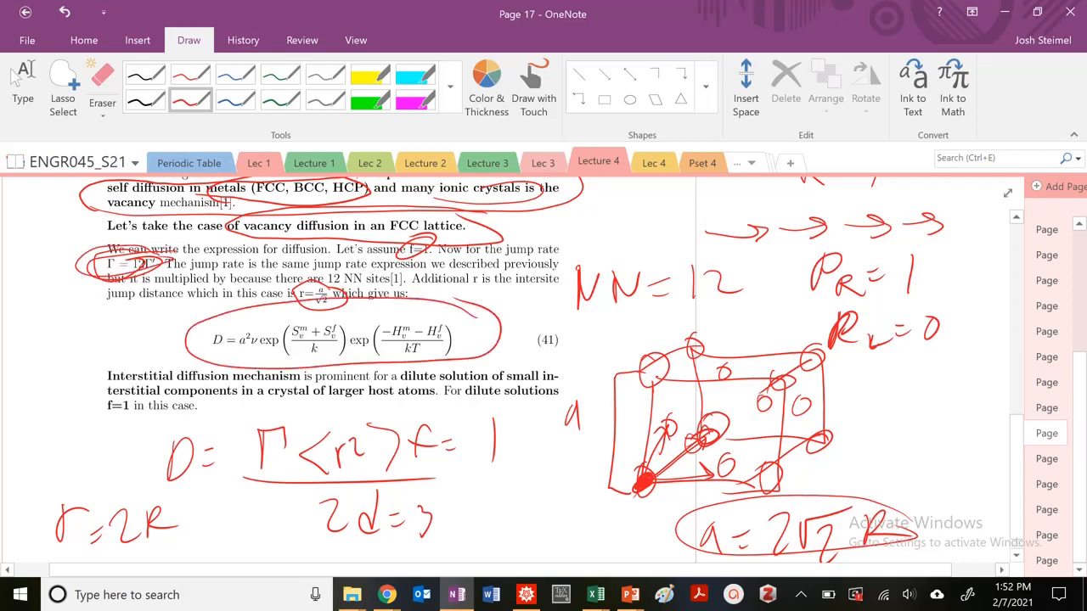
Note the entropy sum S^m + S^f near the top and write D = 12 a² below equation 41.
{"action": "scroll", "scroll_direction": "down", "scroll_amount": 3}
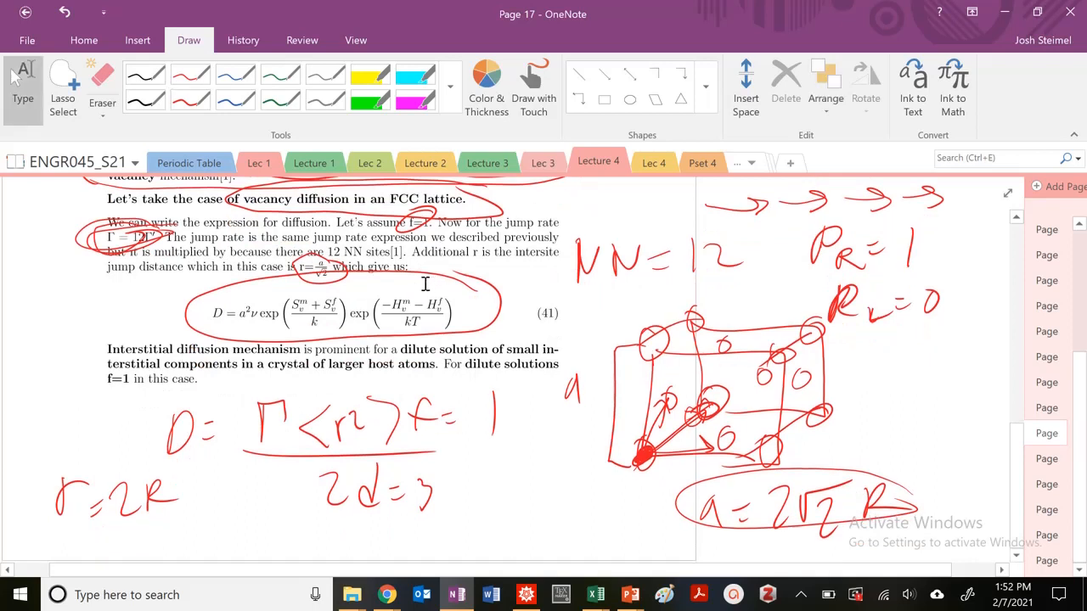
{"action": "mouse_move", "coordinate": [591, 394]}
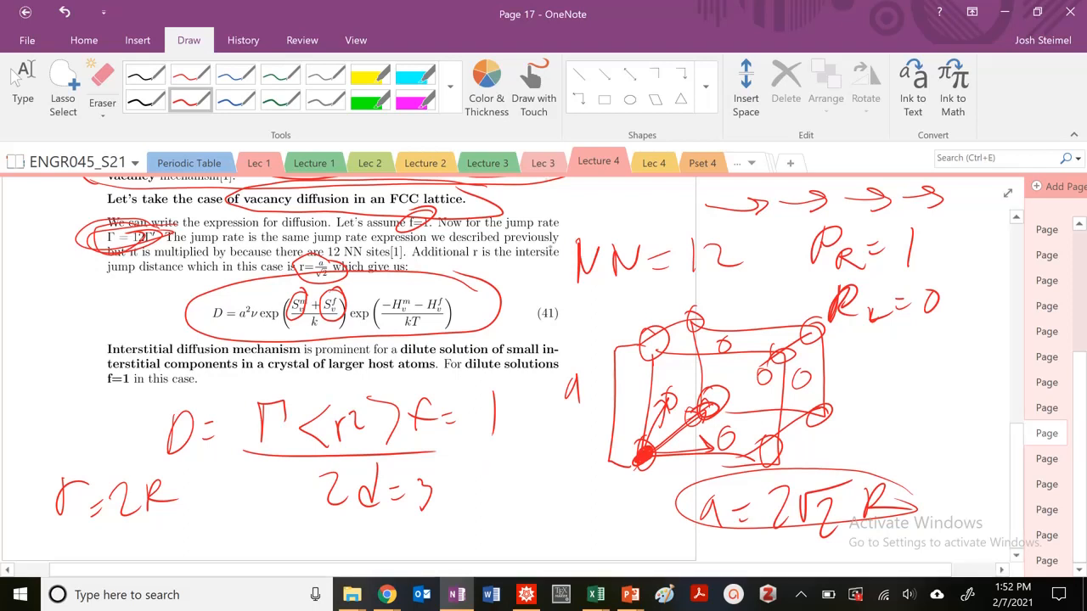
{"action": "left_click_drag", "start_coordinate": [544, 197], "coordinate": [581, 200]}
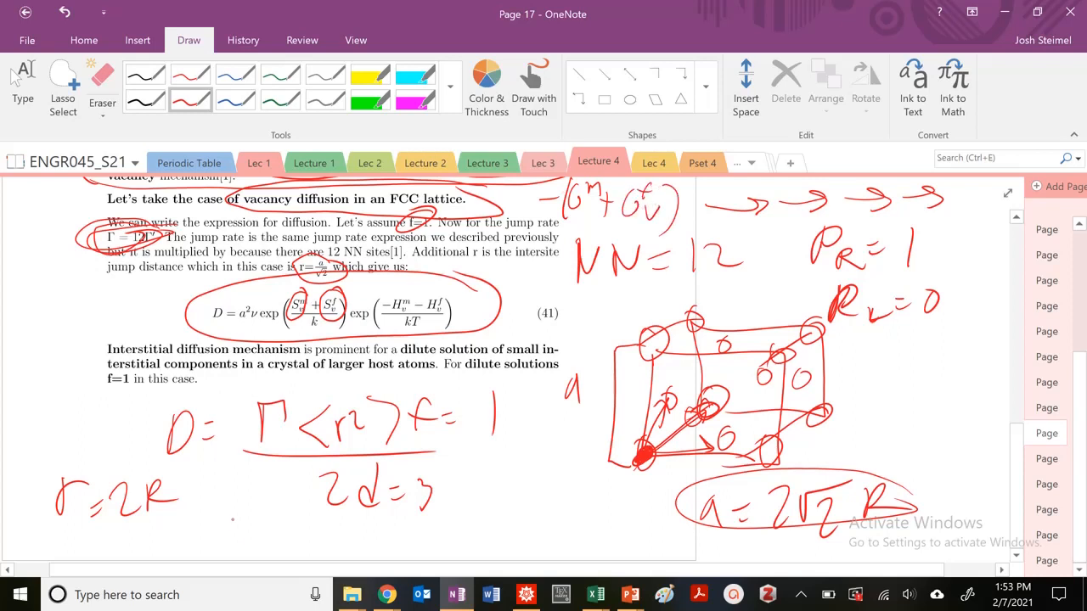
{"action": "left_click_drag", "start_coordinate": [242, 535], "coordinate": [374, 535]}
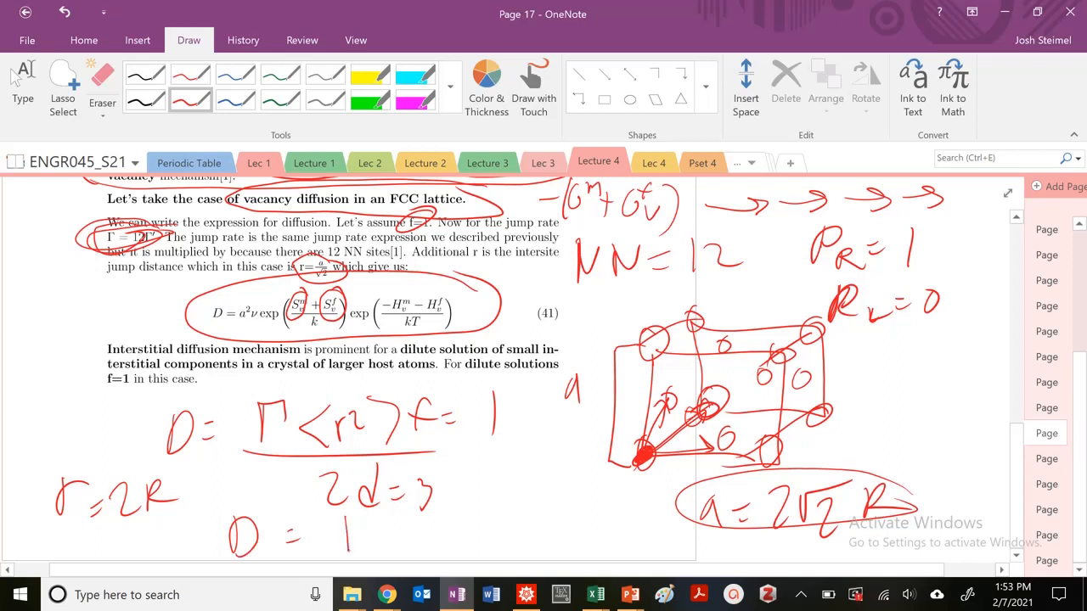
{"action": "left_click_drag", "start_coordinate": [348, 535], "coordinate": [442, 530]}
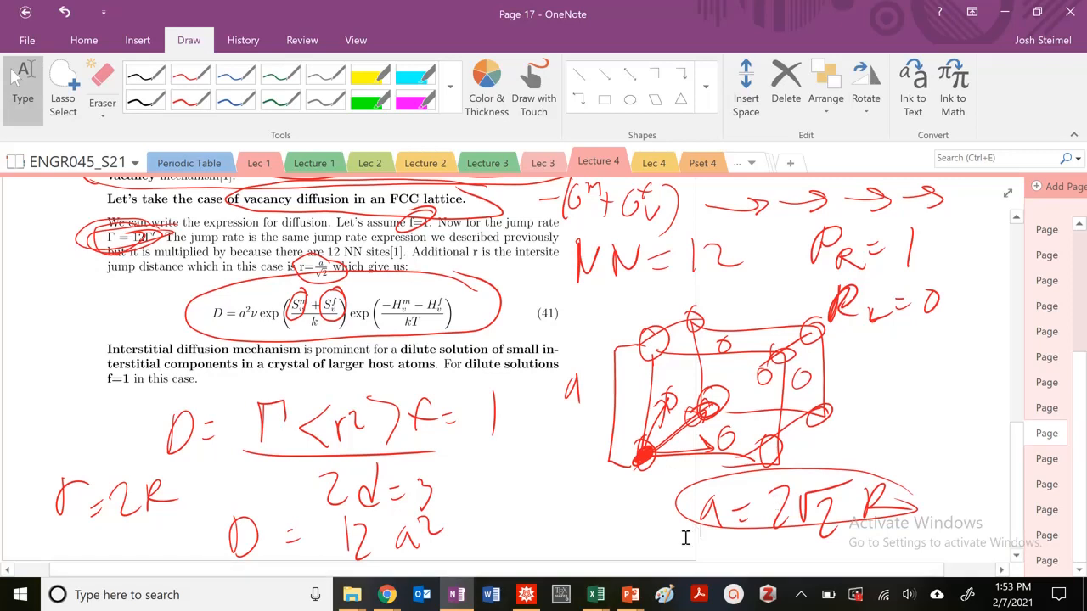
Underline 12a² as a numerator and write the denominator 2·6 below it.
{"action": "scroll", "scroll_direction": "down", "scroll_amount": 3}
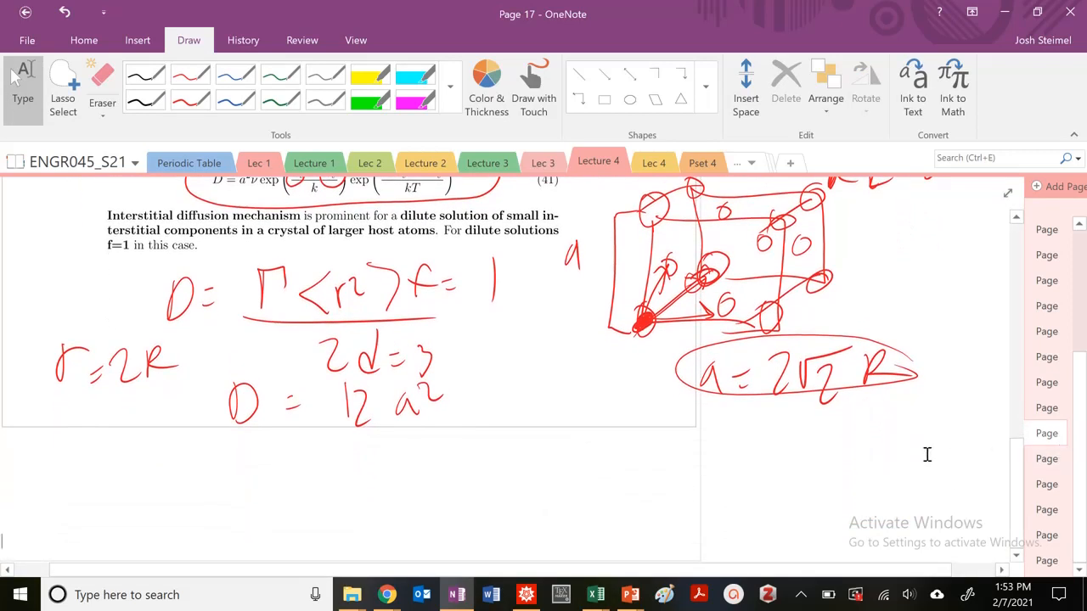
{"action": "left_click_drag", "start_coordinate": [331, 435], "coordinate": [475, 432]}
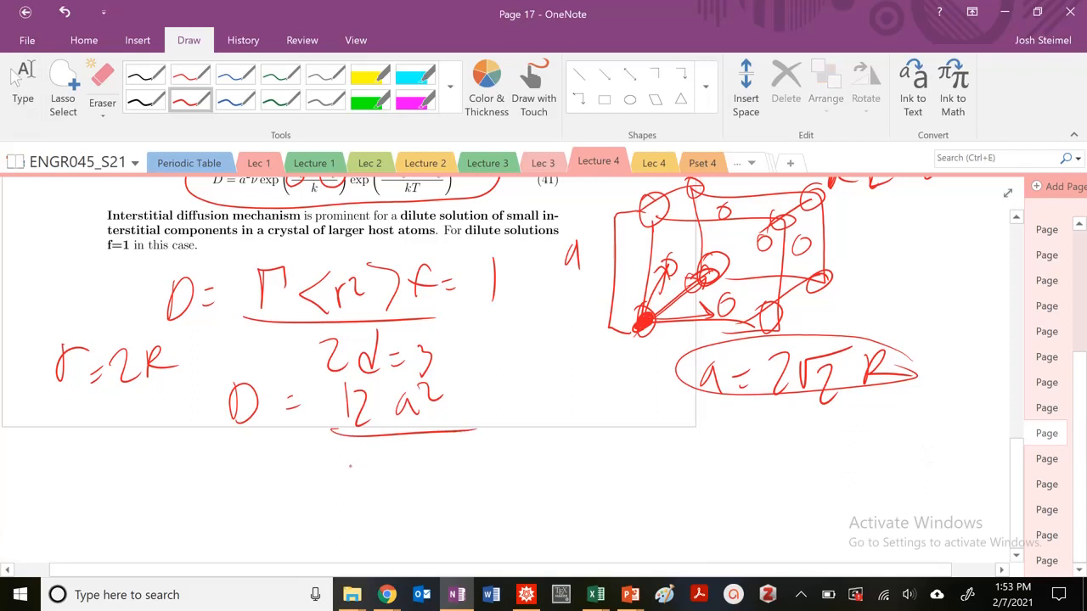
{"action": "left_click_drag", "start_coordinate": [344, 472], "coordinate": [357, 475]}
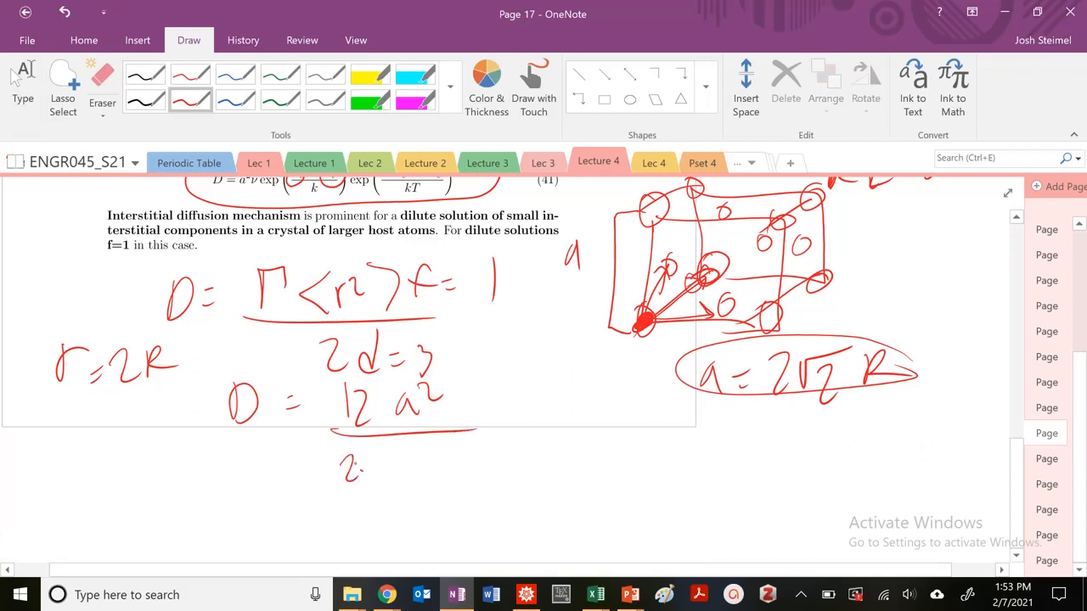
{"action": "left_click_drag", "start_coordinate": [387, 455], "coordinate": [404, 472]}
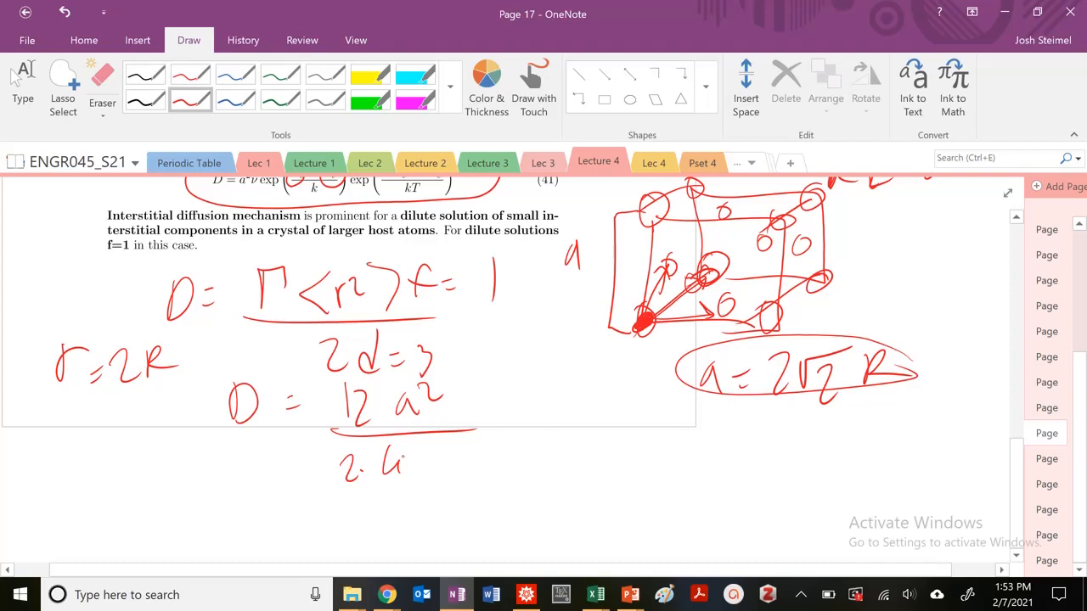
Add the exp(−(G_m − G_v)/kT) term, cancel 12 against 2·6 and move on to page 18.
{"action": "scroll", "scroll_direction": "down", "scroll_amount": 3}
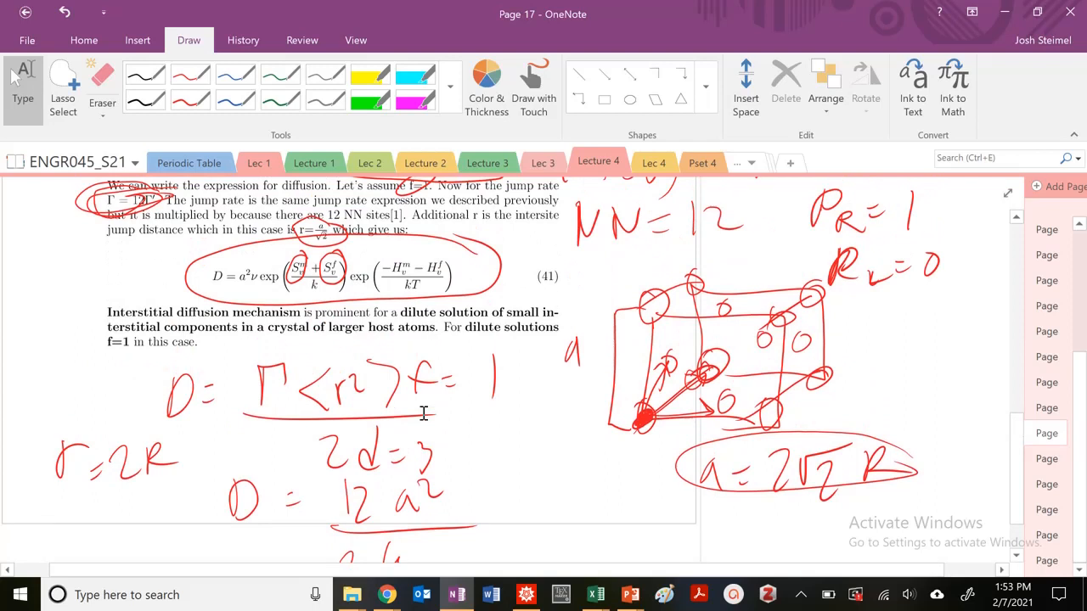
{"action": "scroll", "scroll_direction": "down", "scroll_amount": 3}
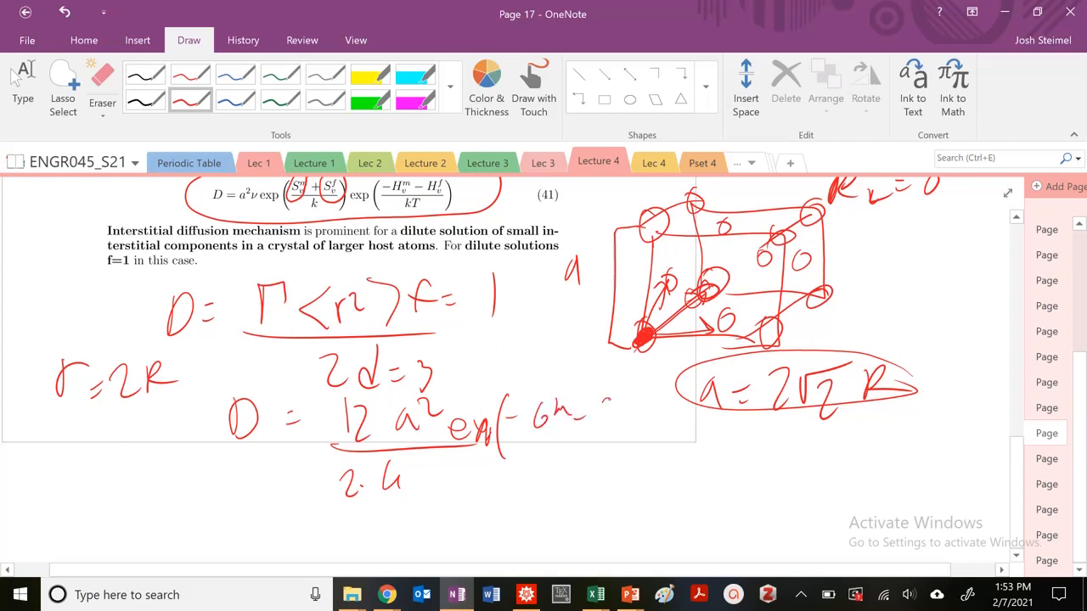
{"action": "left_click_drag", "start_coordinate": [594, 416], "coordinate": [645, 424]}
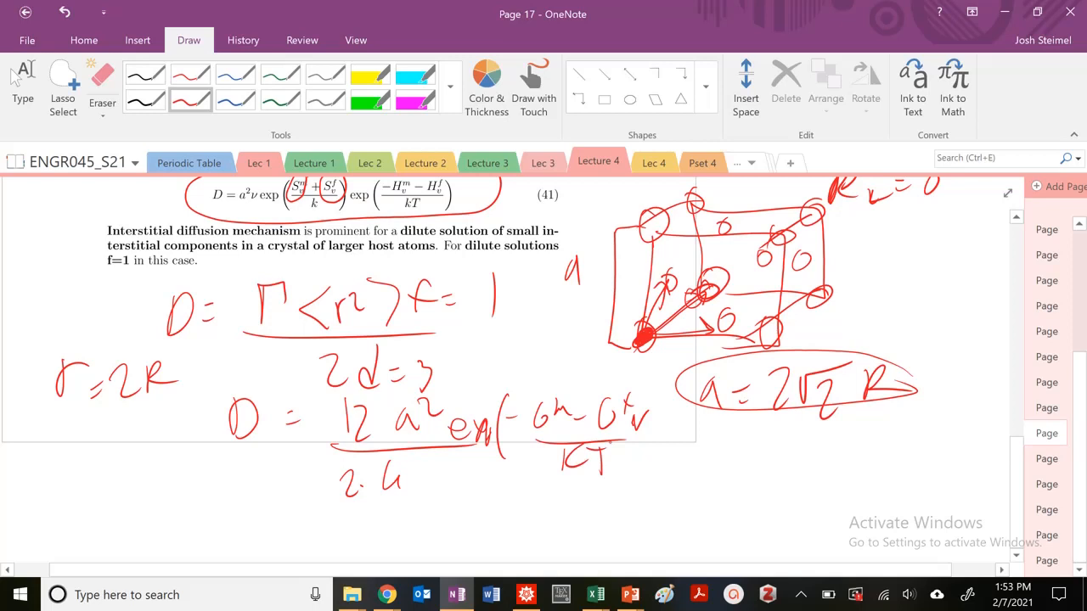
{"action": "left_click_drag", "start_coordinate": [648, 382], "coordinate": [648, 467]}
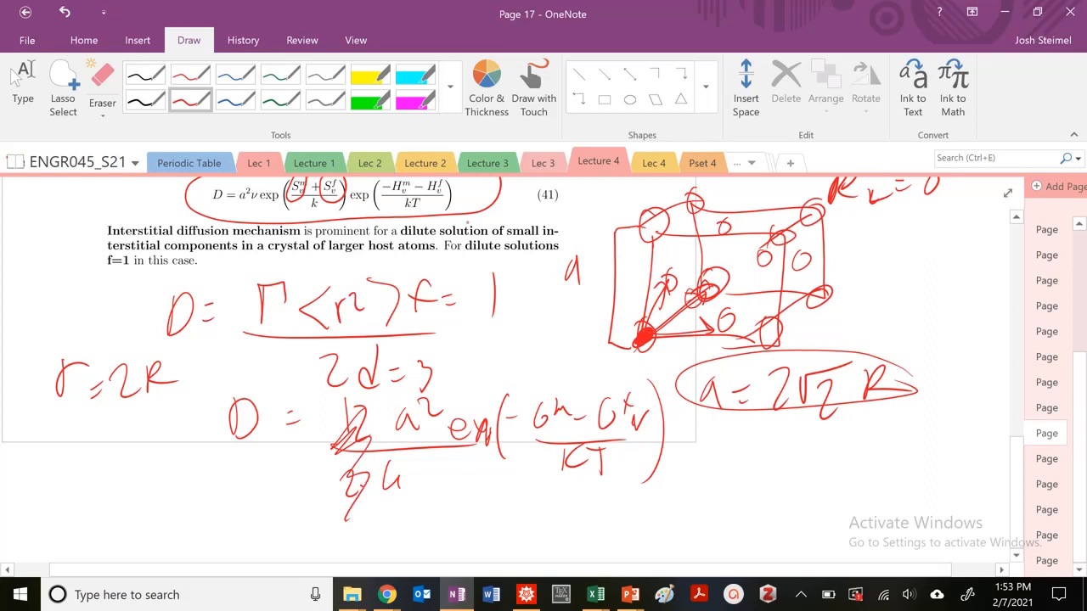
{"action": "left_click_drag", "start_coordinate": [187, 204], "coordinate": [489, 201]}
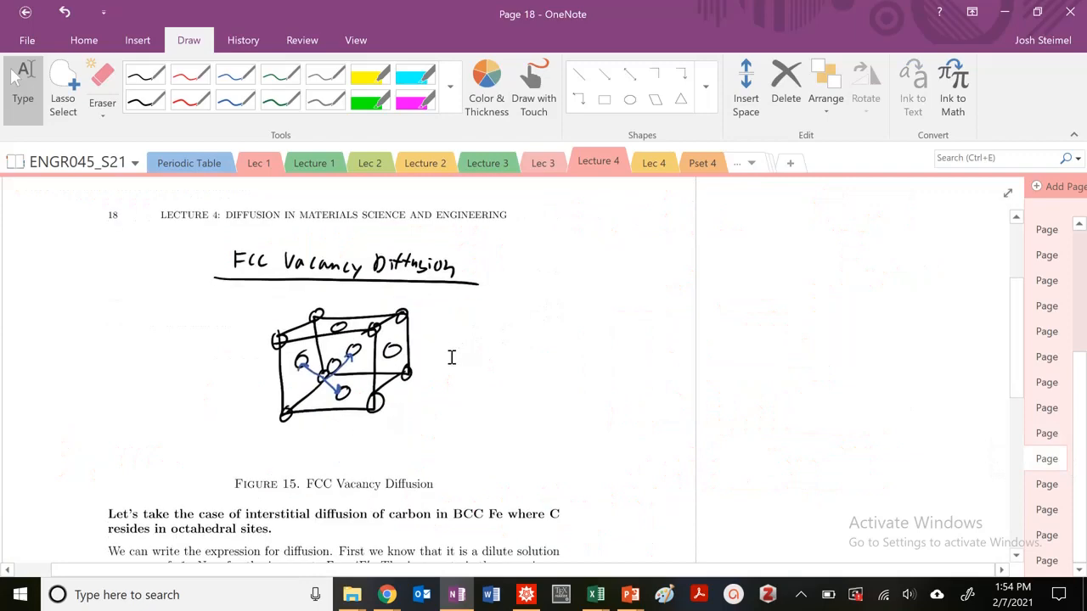
Write SC in the margin and cross out the interstitial carbon in BCC Fe section.
{"action": "scroll", "scroll_direction": "down", "scroll_amount": 3}
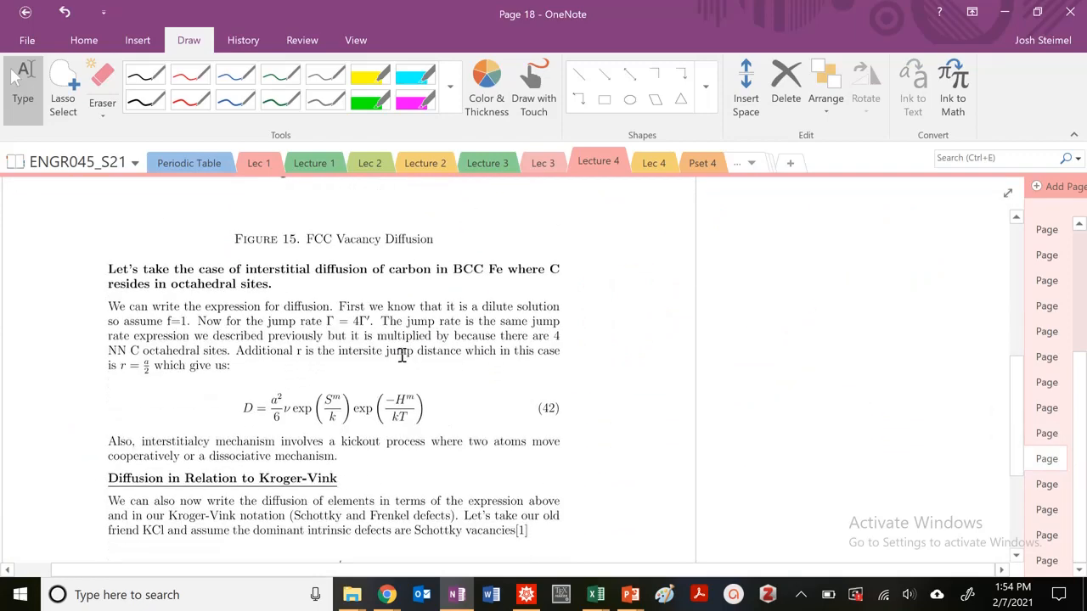
{"action": "left_click_drag", "start_coordinate": [194, 258], "coordinate": [472, 443]}
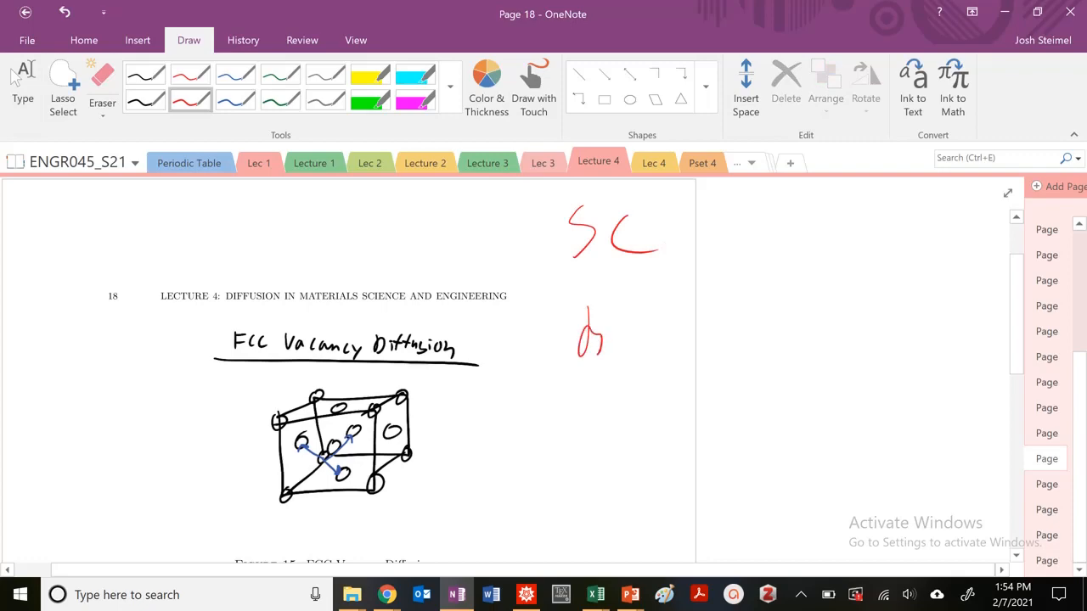
{"action": "scroll", "scroll_direction": "down", "scroll_amount": 3}
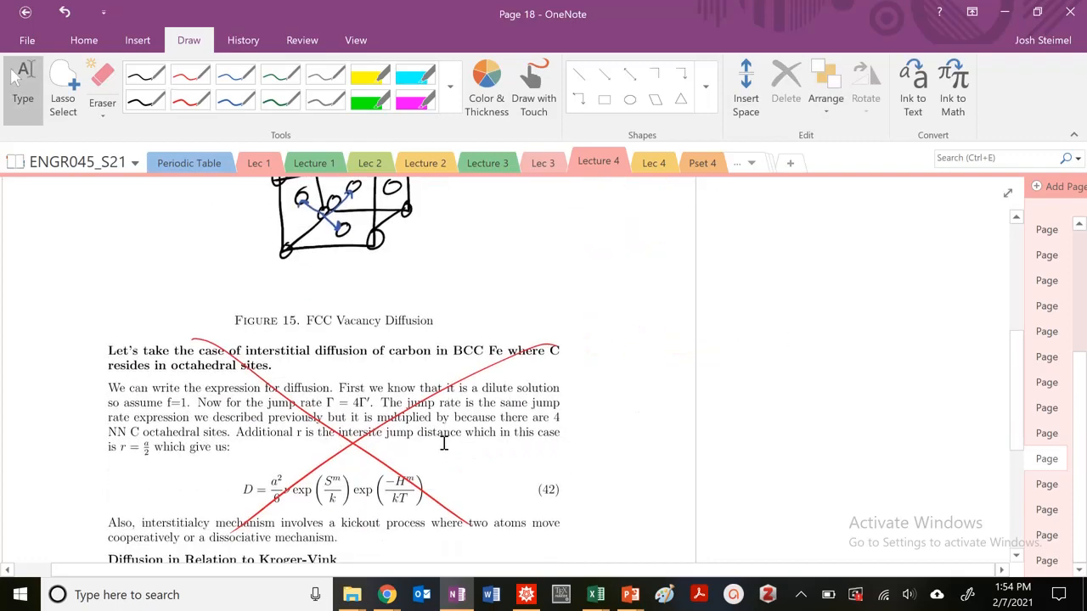
{"action": "scroll", "scroll_direction": "down", "scroll_amount": 3}
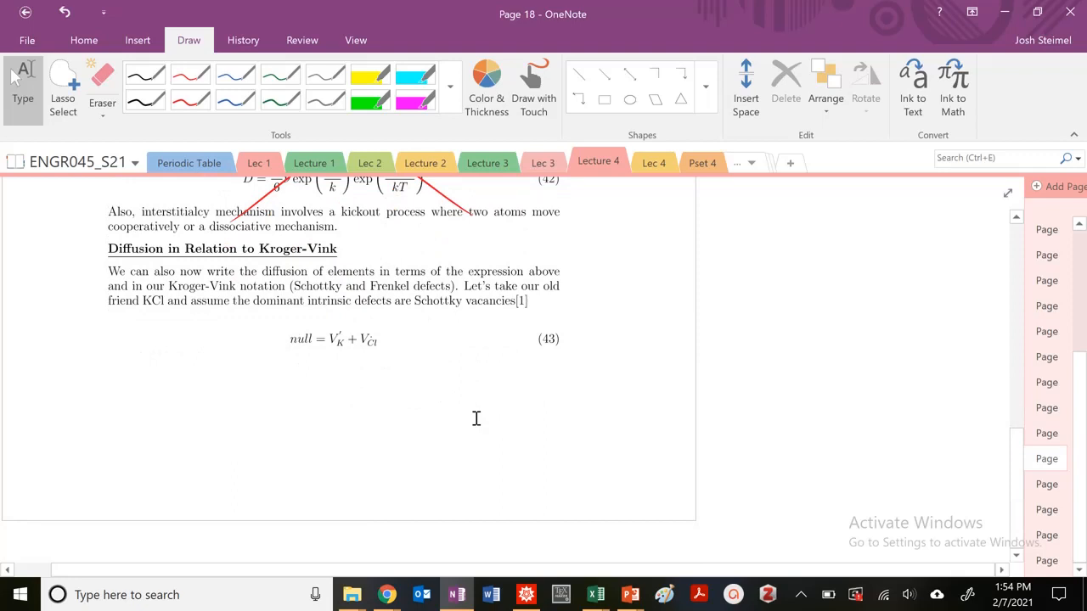
Circle the Diffusion in Relation to Kroger-Vink heading.
{"action": "left_click_drag", "start_coordinate": [93, 252], "coordinate": [348, 245]}
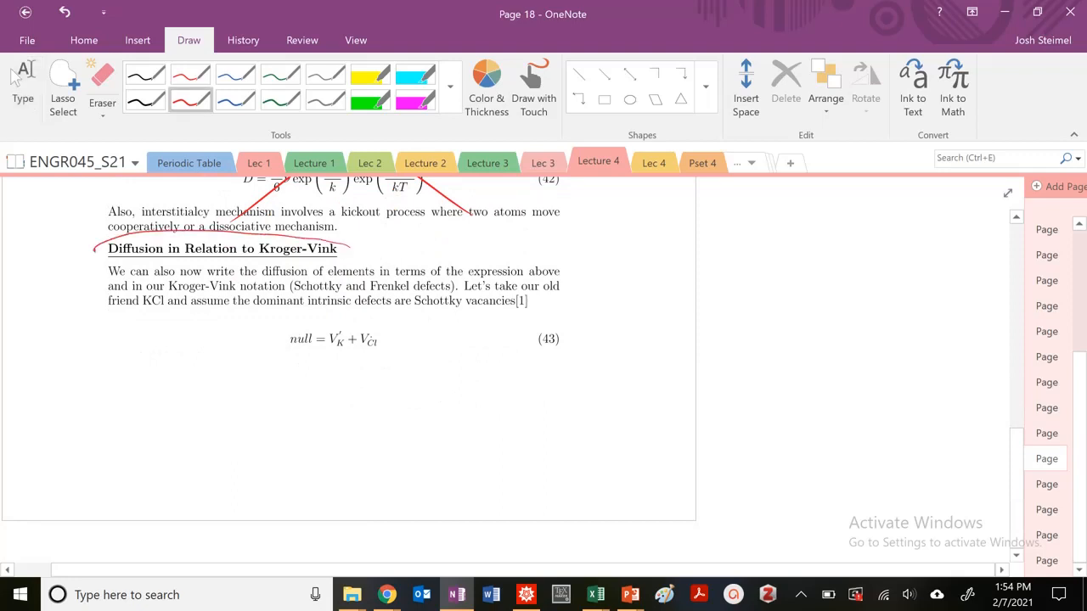
{"action": "left_click_drag", "start_coordinate": [94, 248], "coordinate": [353, 248]}
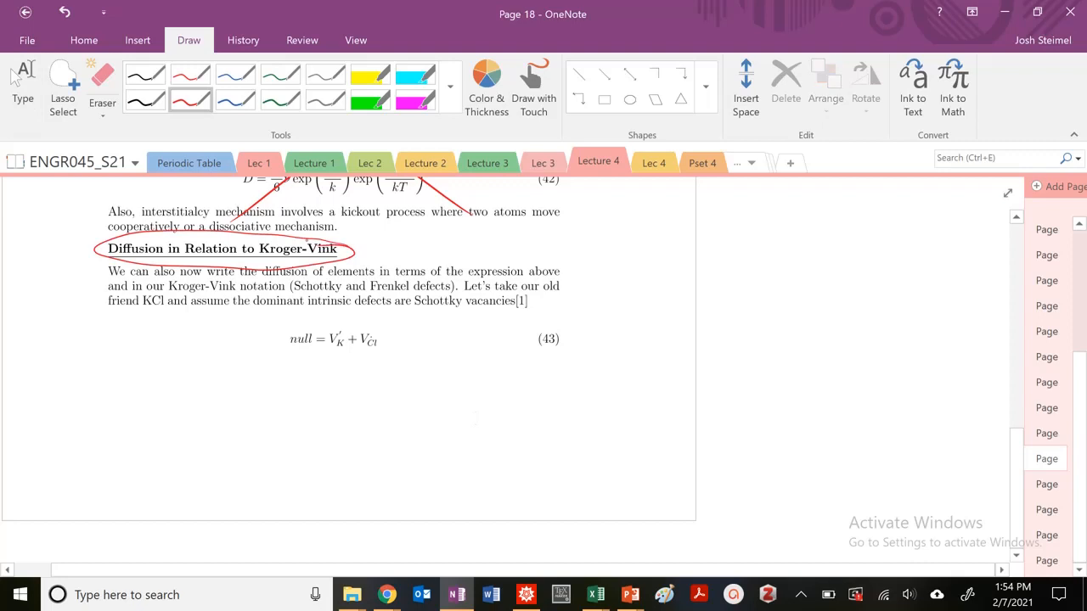
{"action": "mouse_move", "coordinate": [835, 97]}
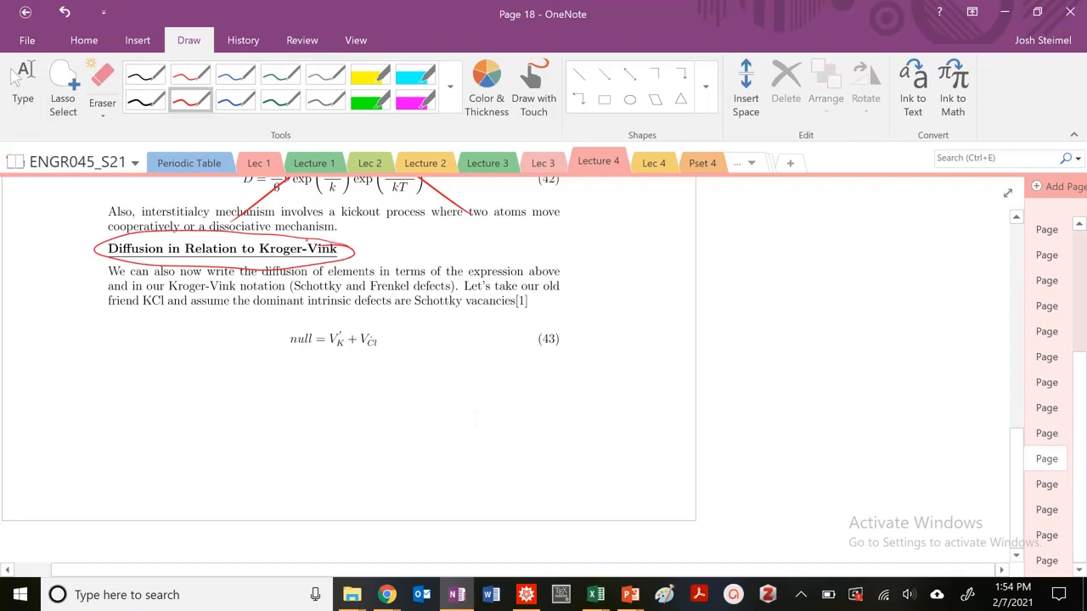